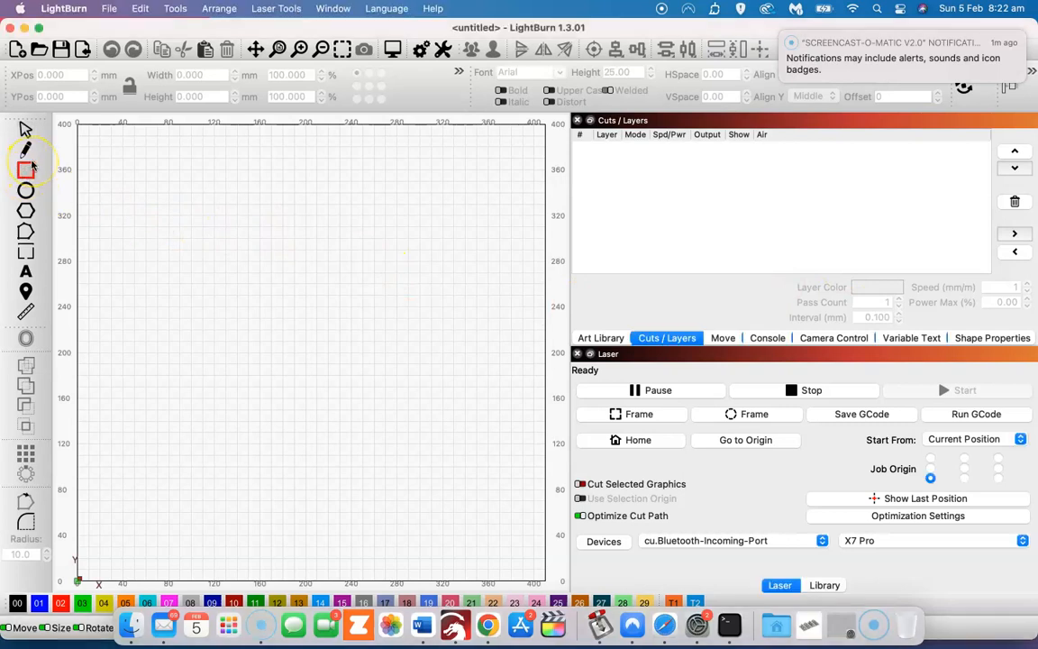
{"action": "mouse_move", "coordinate": [25, 170]}
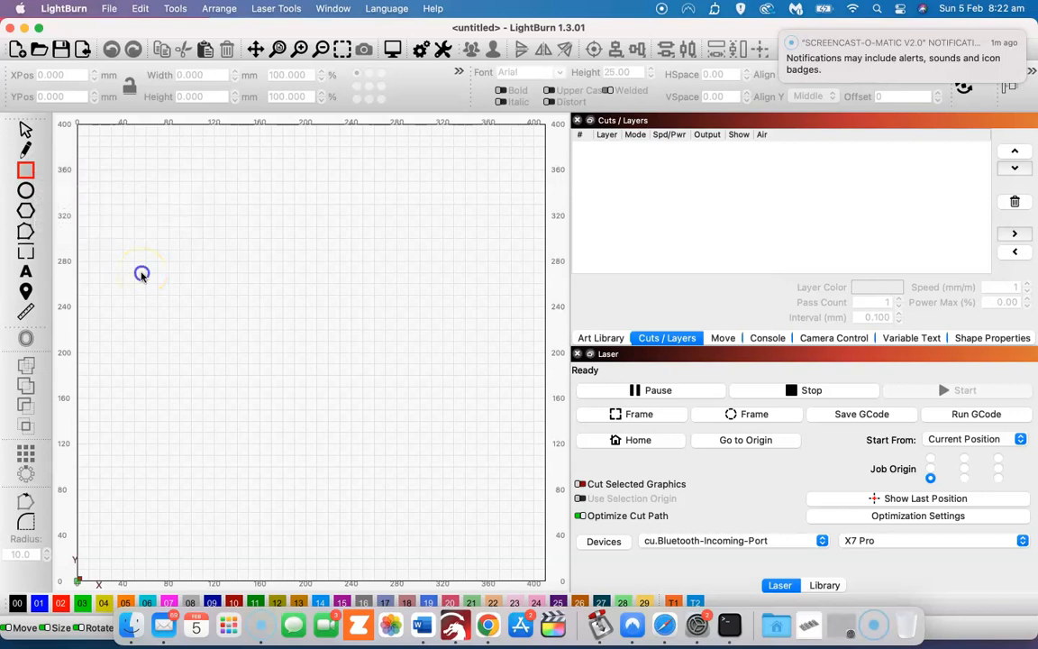
Draw the 100 × 100 mm base square and move it lower and to the right
{"action": "left_click_drag", "start_coordinate": [141, 272], "coordinate": [282, 404]}
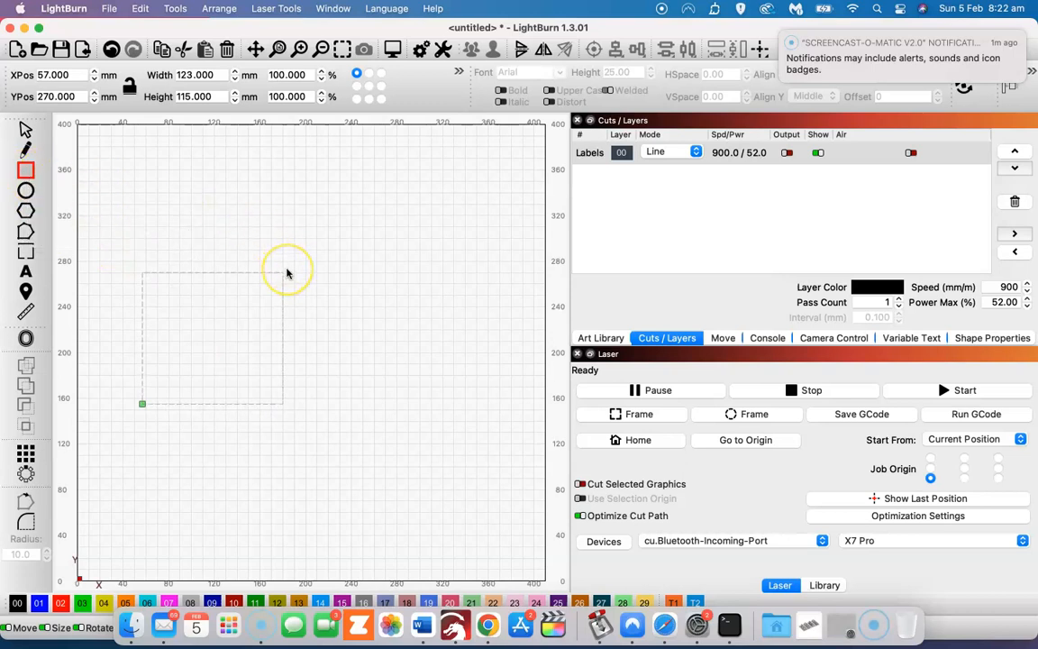
{"action": "mouse_move", "coordinate": [239, 152]}
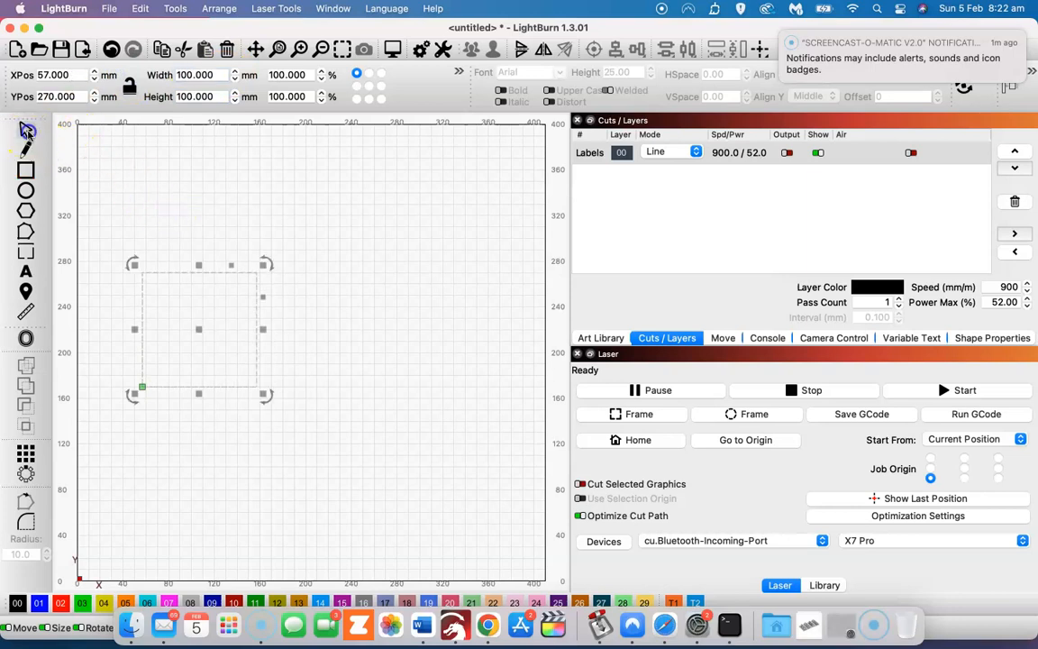
{"action": "left_click_drag", "start_coordinate": [141, 386], "coordinate": [201, 426]}
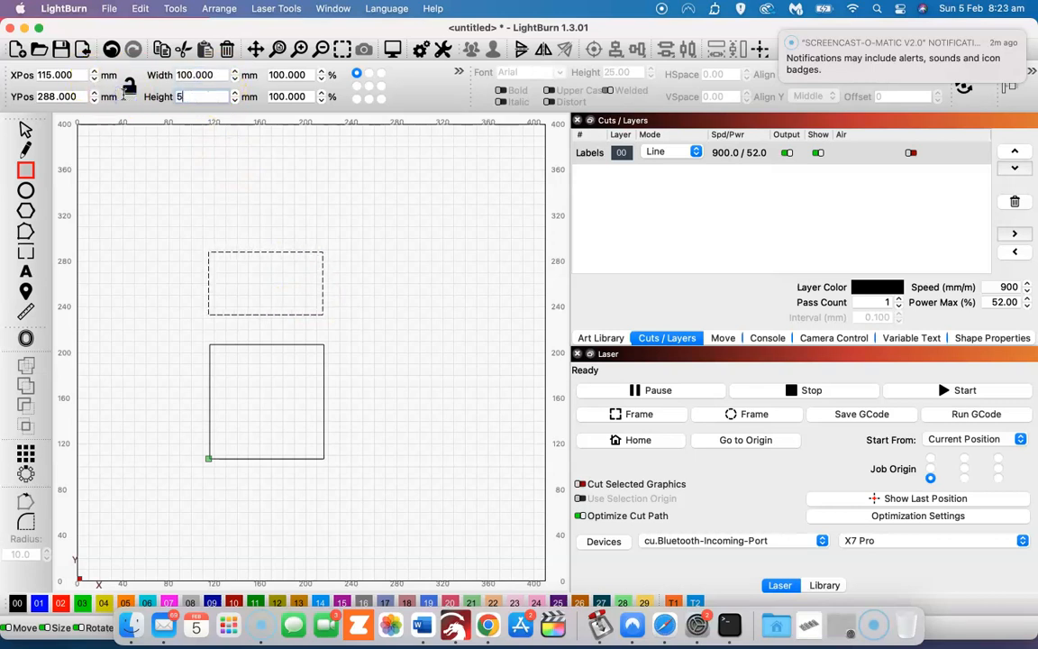
Set the second rectangle's height to 50 mm, making a 100 × 50 mm top wall
{"action": "type", "text": "50.000"}
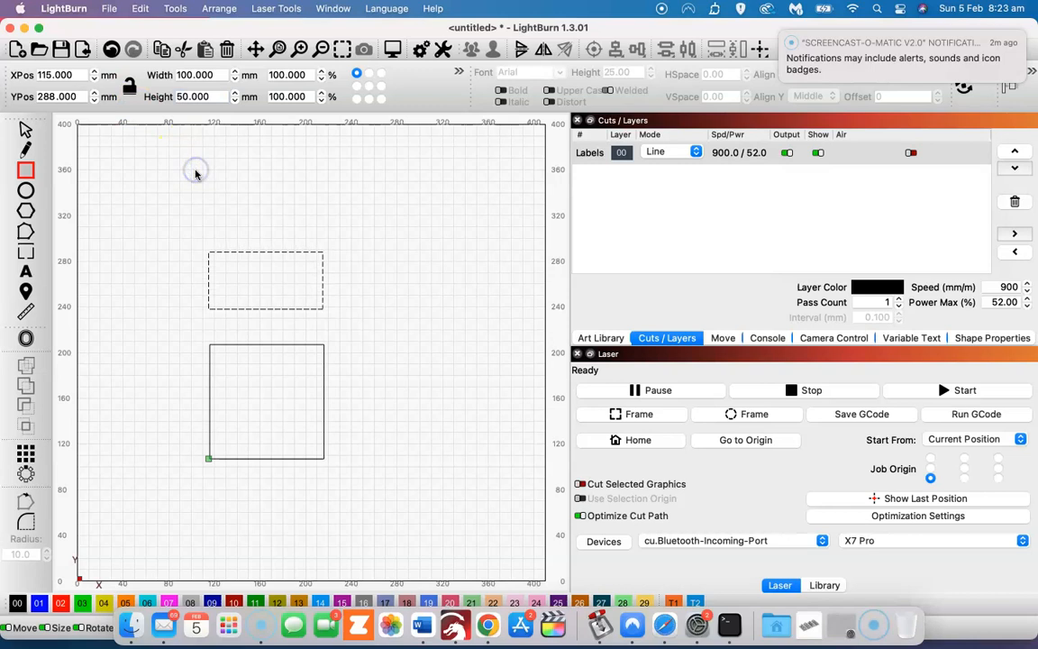
{"action": "mouse_move", "coordinate": [302, 317]}
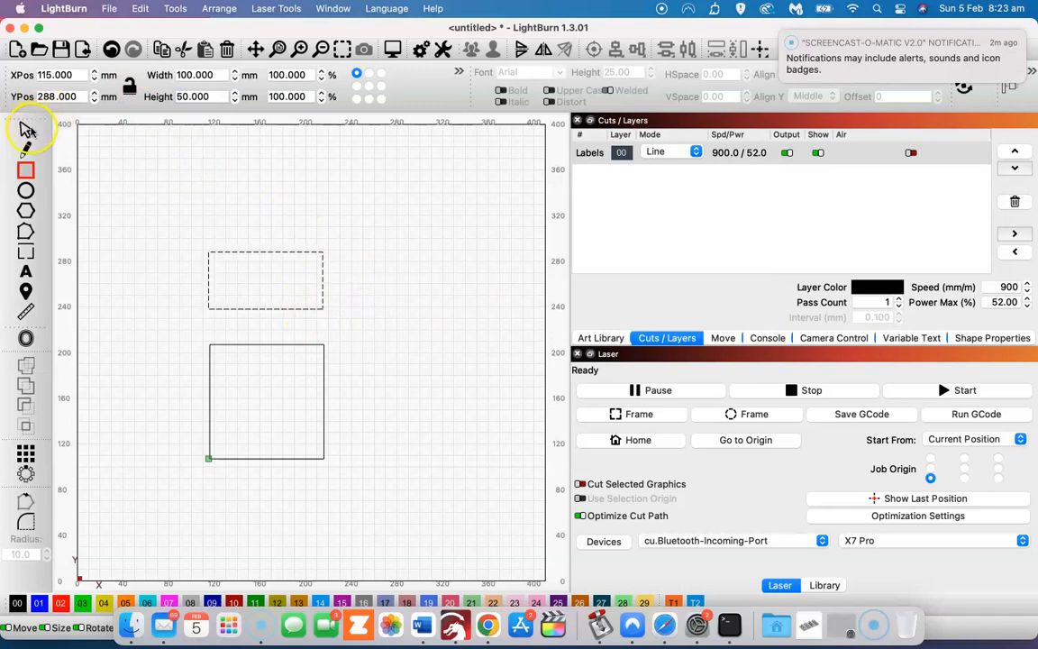
{"action": "left_click", "coordinate": [265, 279]}
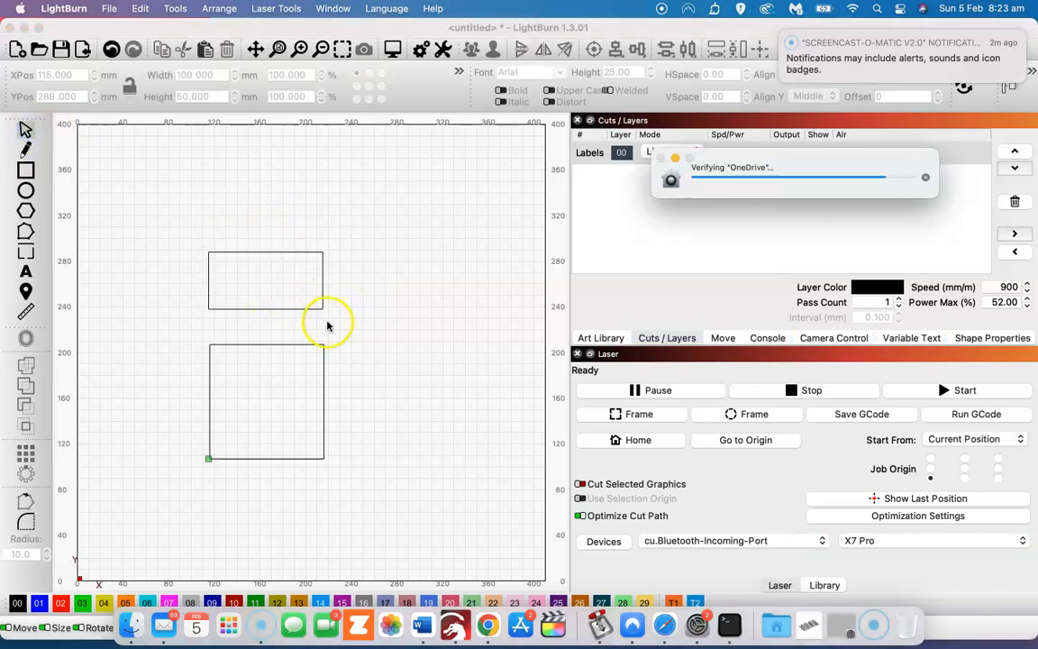
{"action": "mouse_move", "coordinate": [271, 347]}
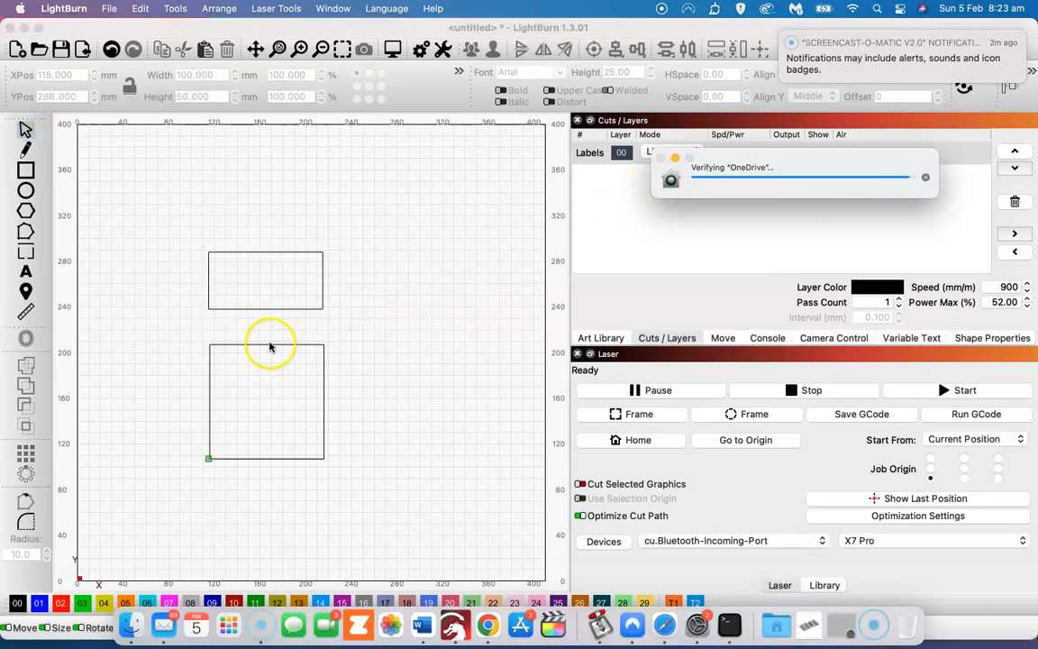
{"action": "mouse_move", "coordinate": [263, 436]}
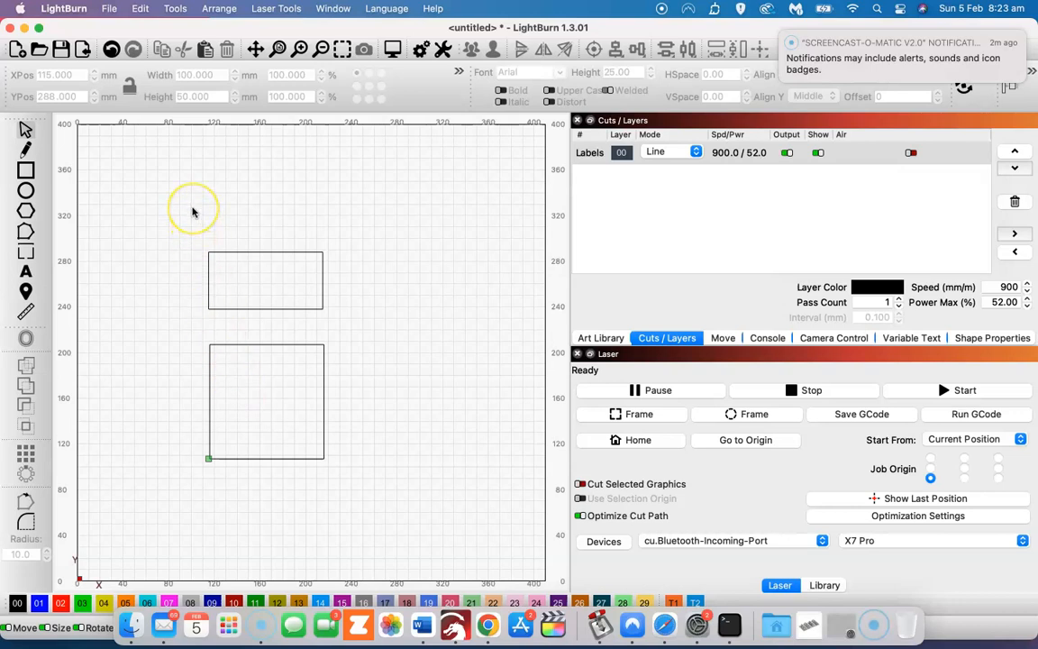
Draw a 15 × 3 mm tab and place it at the base square's top-left corner
{"action": "left_click_drag", "start_coordinate": [192, 210], "coordinate": [153, 200]}
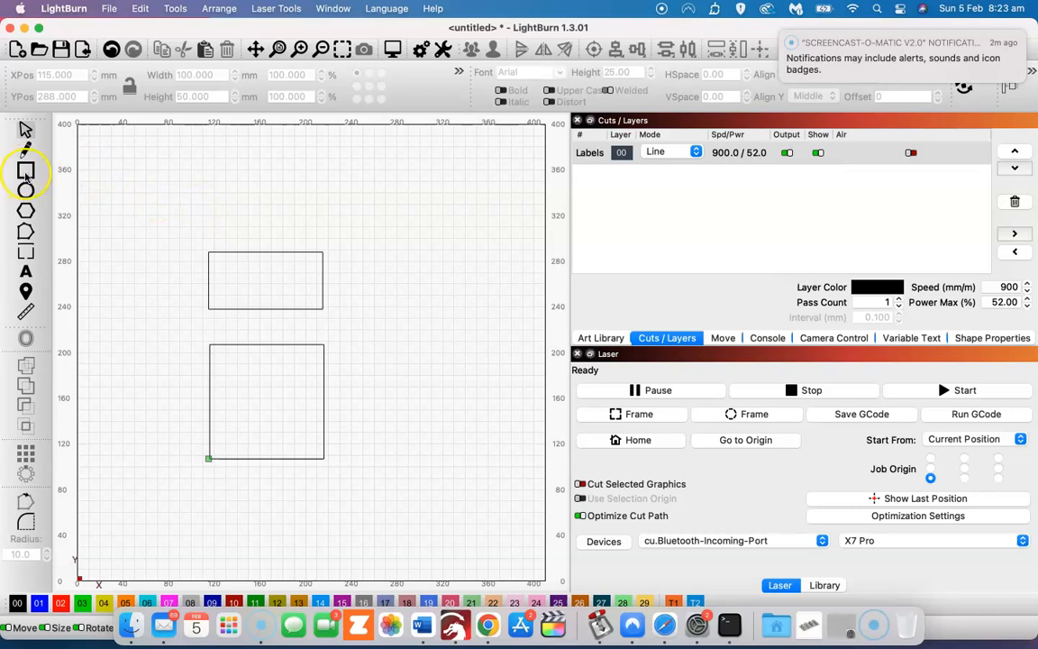
{"action": "left_click", "coordinate": [25, 170]}
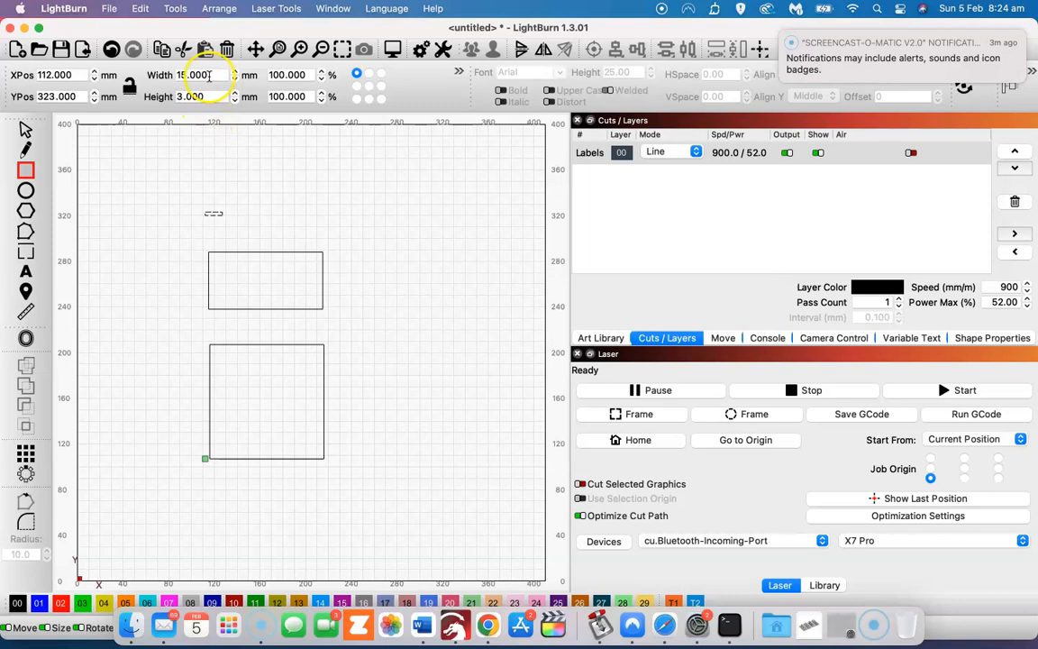
{"action": "type", "text": "15.000"}
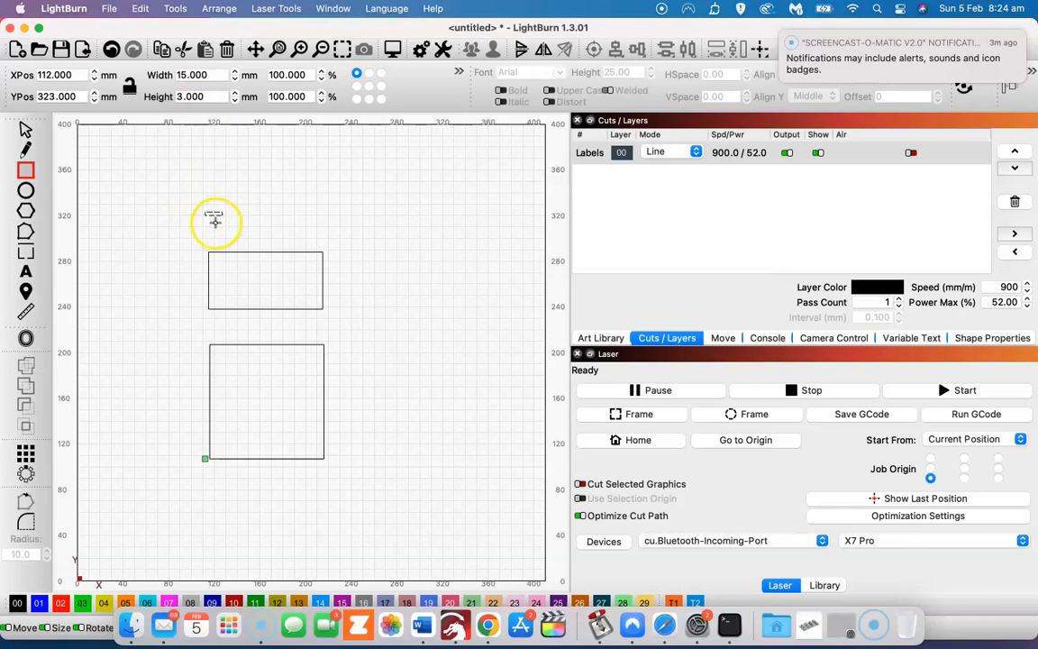
{"action": "mouse_move", "coordinate": [26, 130]}
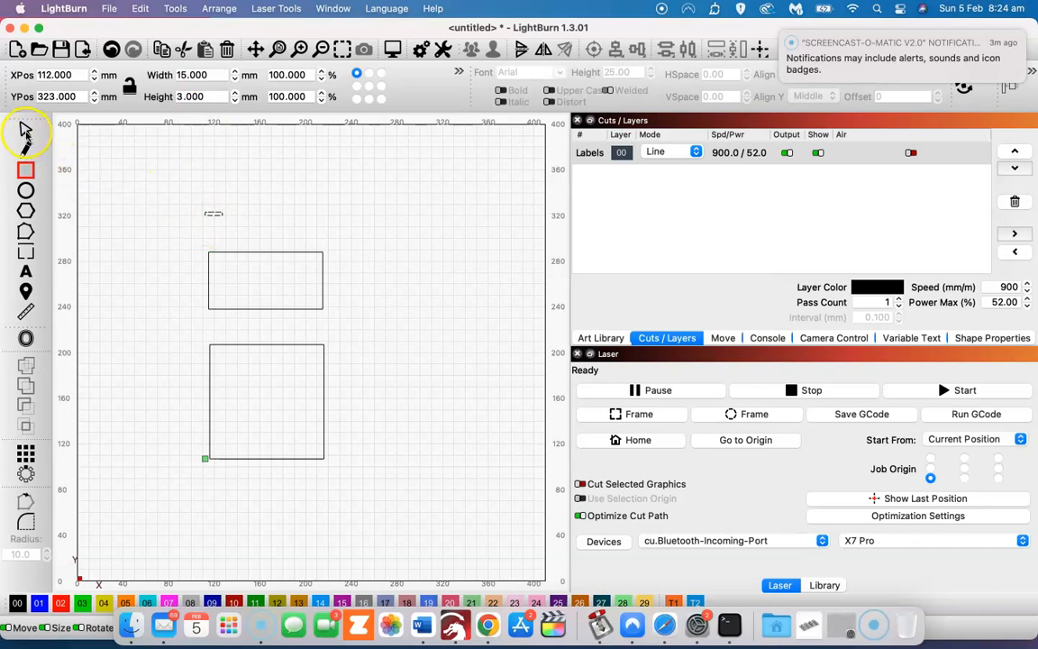
{"action": "left_click", "coordinate": [25, 129]}
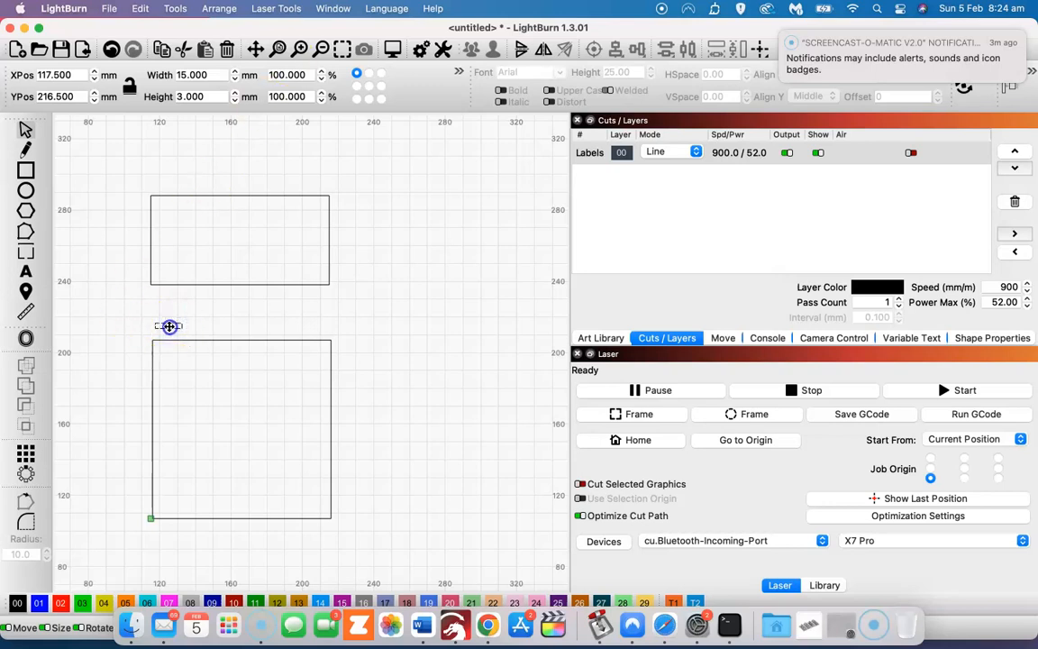
{"action": "left_click_drag", "start_coordinate": [169, 326], "coordinate": [174, 331]}
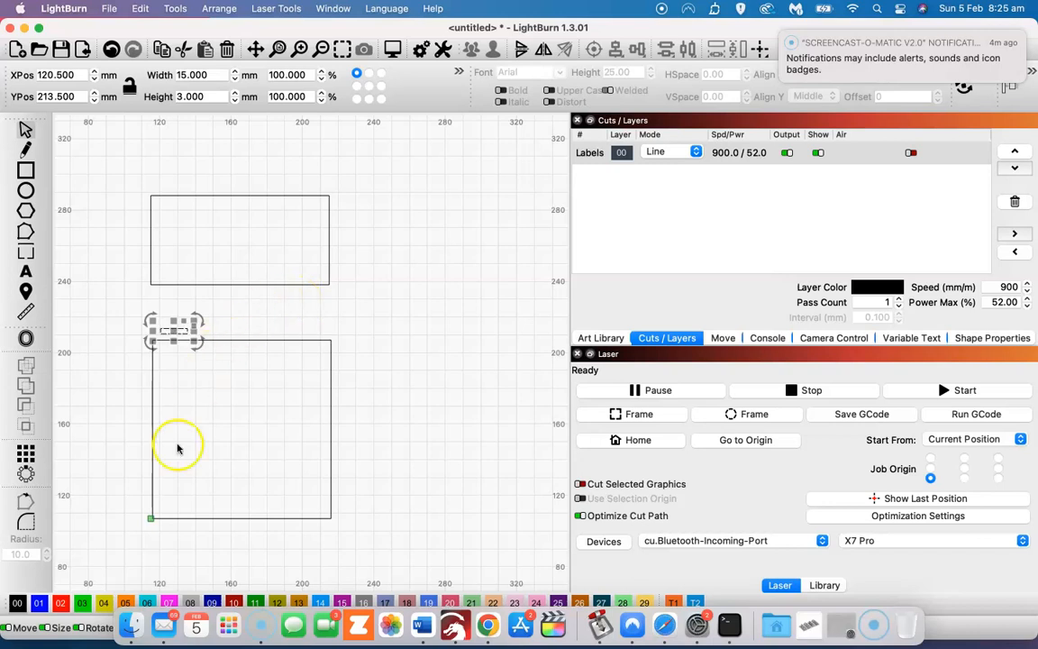
{"action": "mouse_move", "coordinate": [71, 454]}
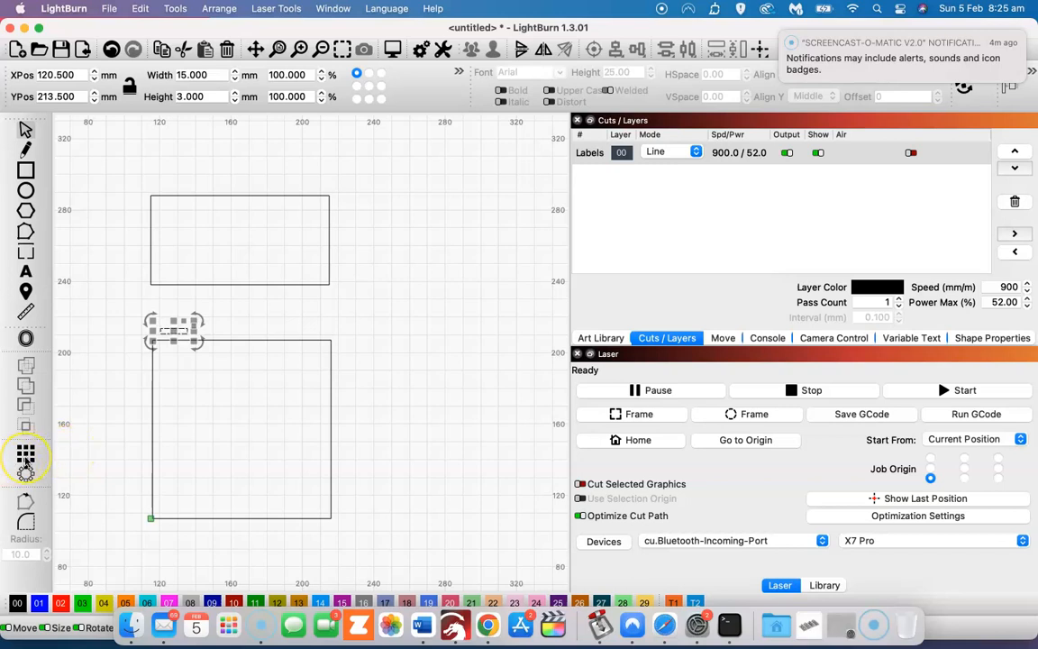
{"action": "mouse_move", "coordinate": [25, 455]}
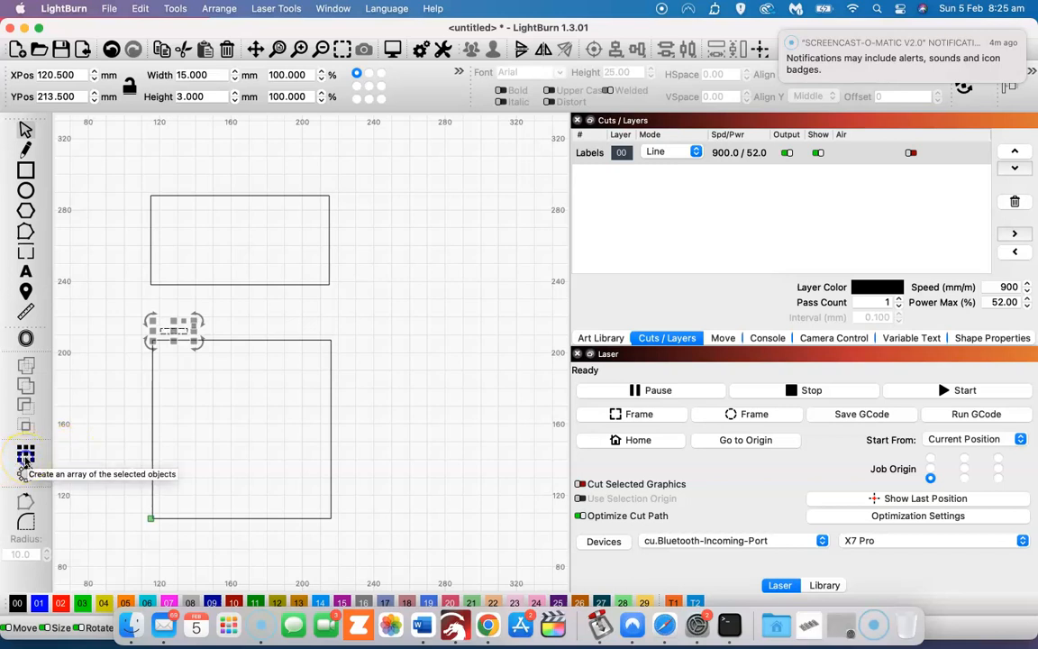
Grid-array the tab into 3 columns with 21 mm spacing along the base's top edge
{"action": "left_click", "coordinate": [25, 455]}
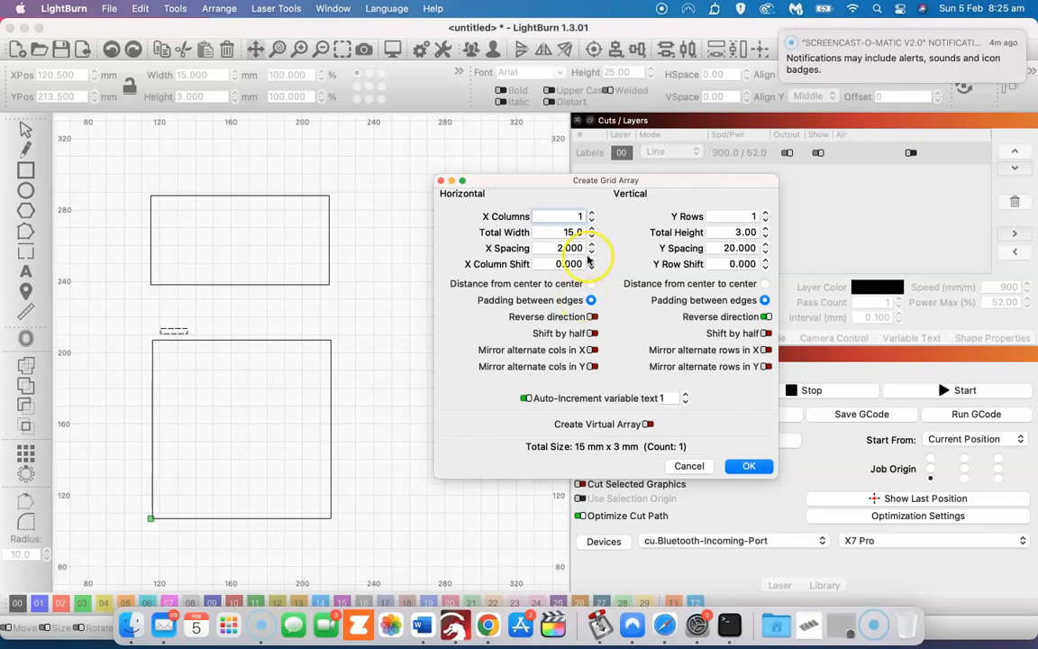
{"action": "left_click", "coordinate": [592, 245]}
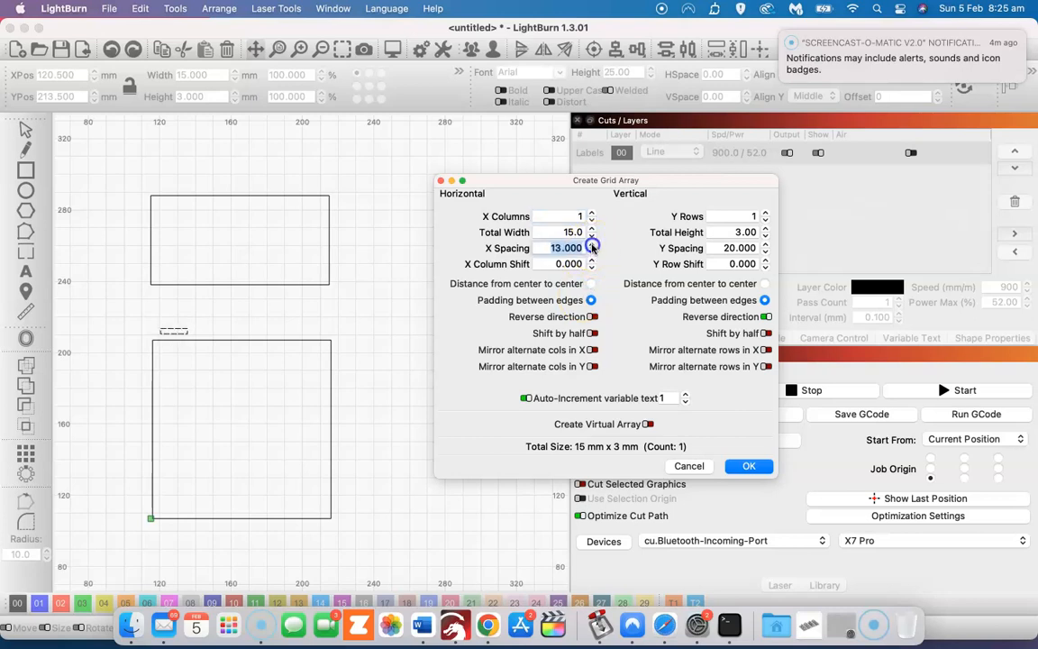
{"action": "left_click", "coordinate": [591, 245]}
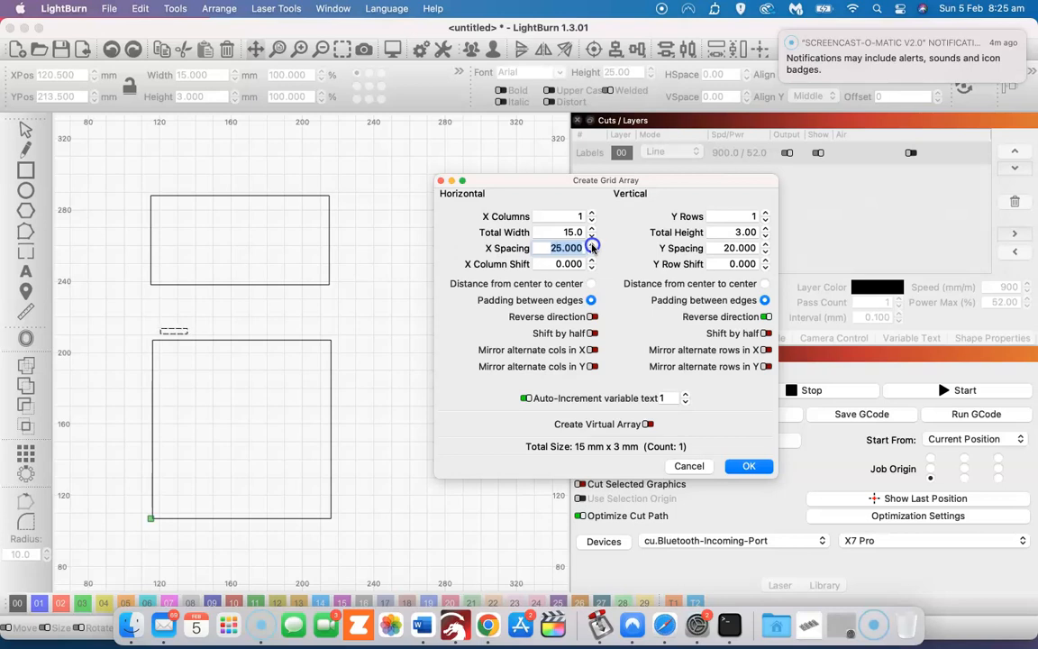
{"action": "left_click", "coordinate": [592, 245]}
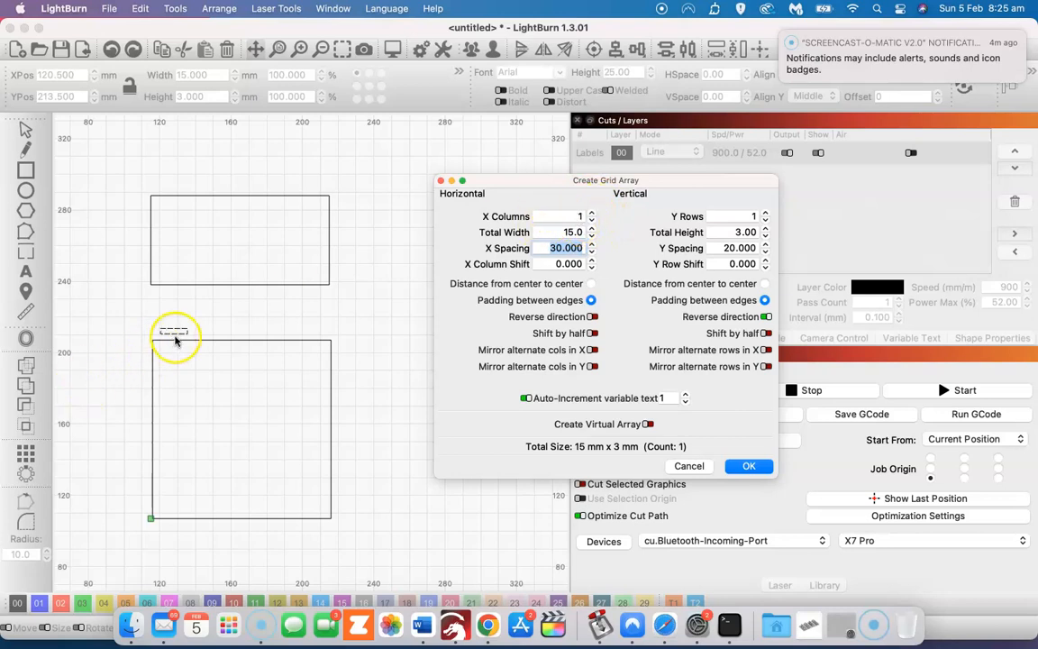
{"action": "left_click", "coordinate": [592, 213]}
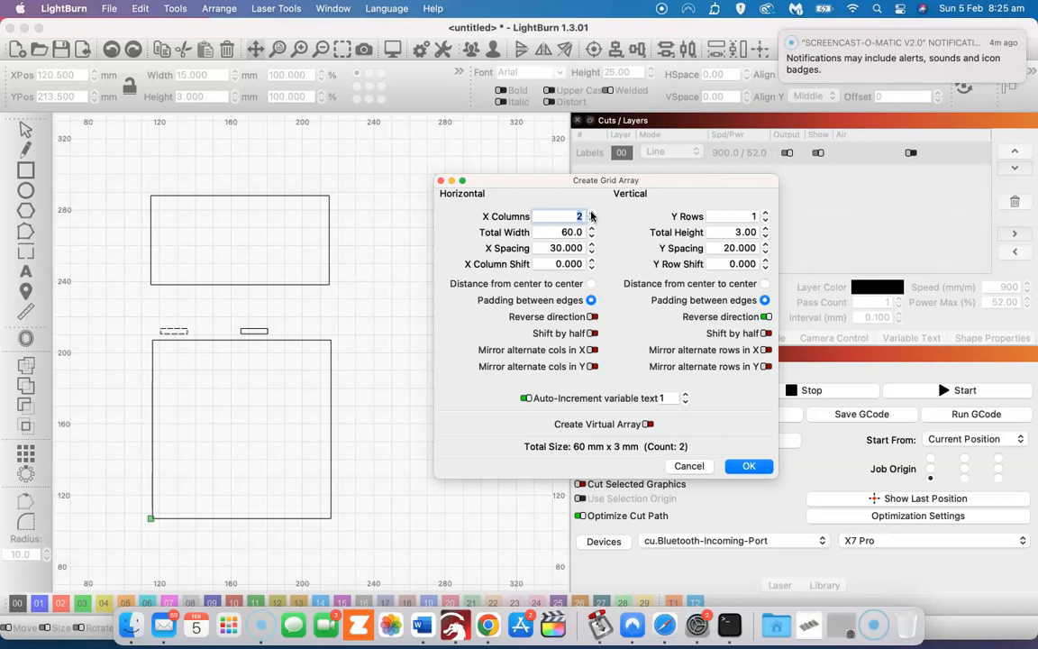
{"action": "left_click", "coordinate": [593, 213]}
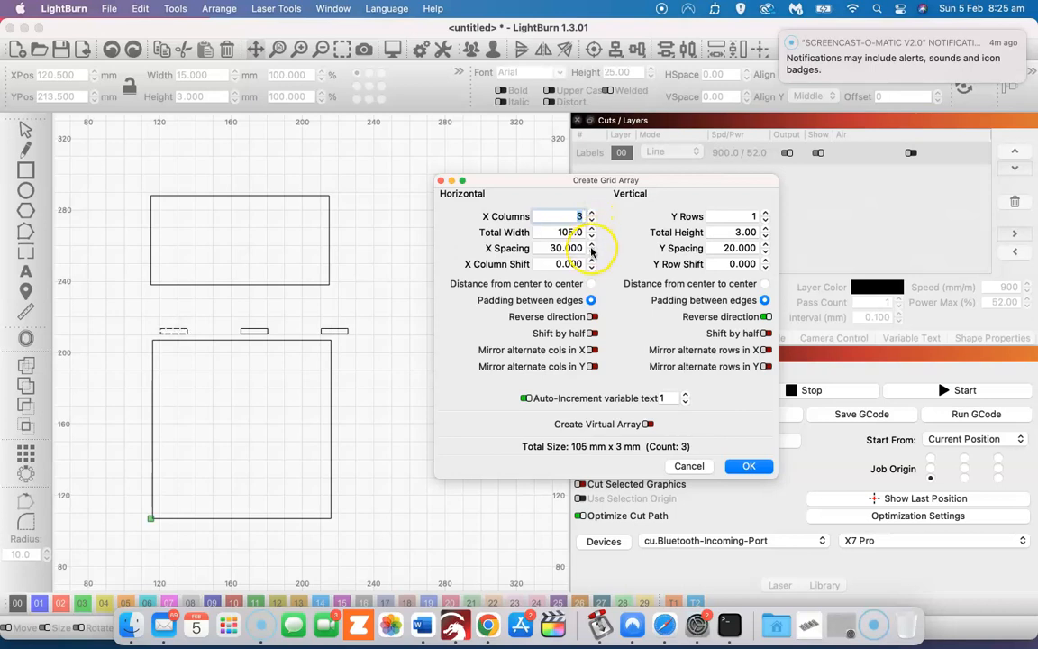
{"action": "left_click", "coordinate": [592, 252]}
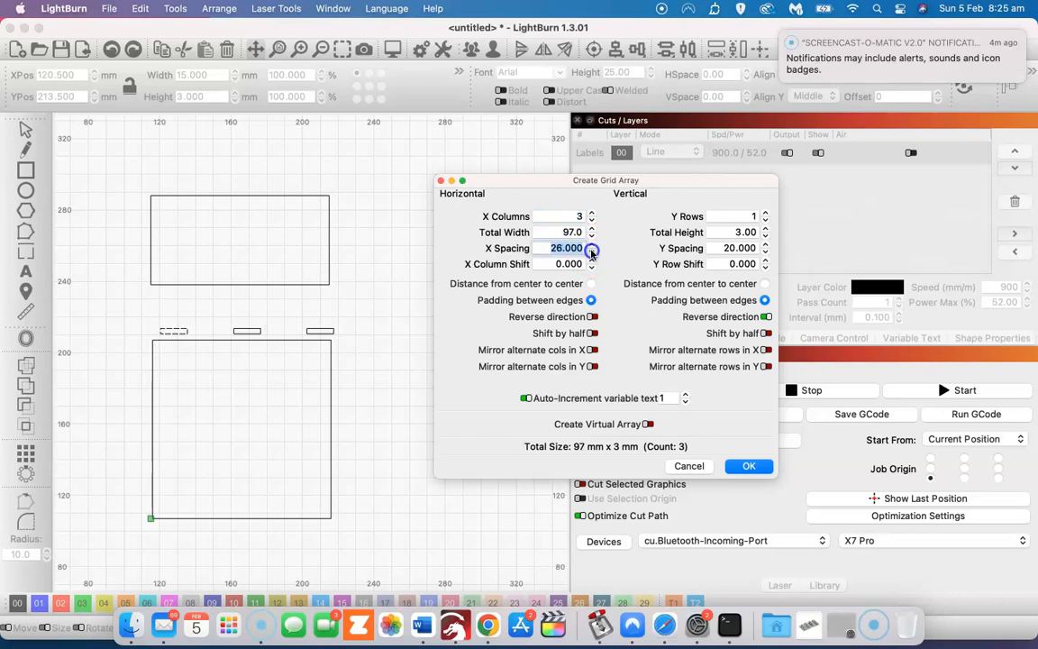
{"action": "left_click", "coordinate": [593, 252]}
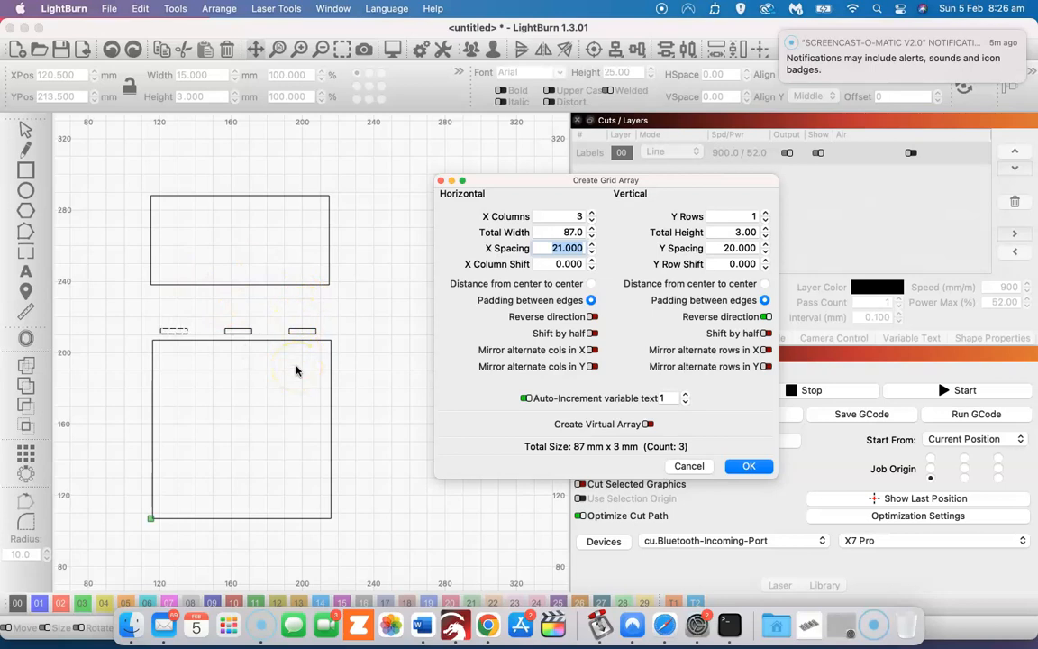
{"action": "mouse_move", "coordinate": [448, 304]}
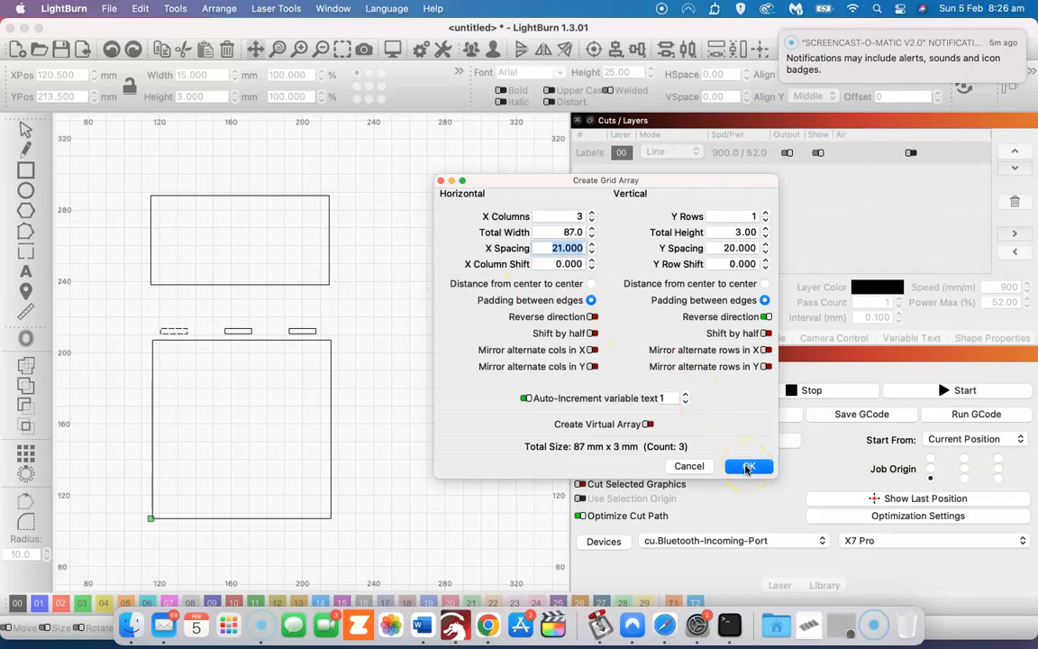
{"action": "left_click", "coordinate": [749, 466]}
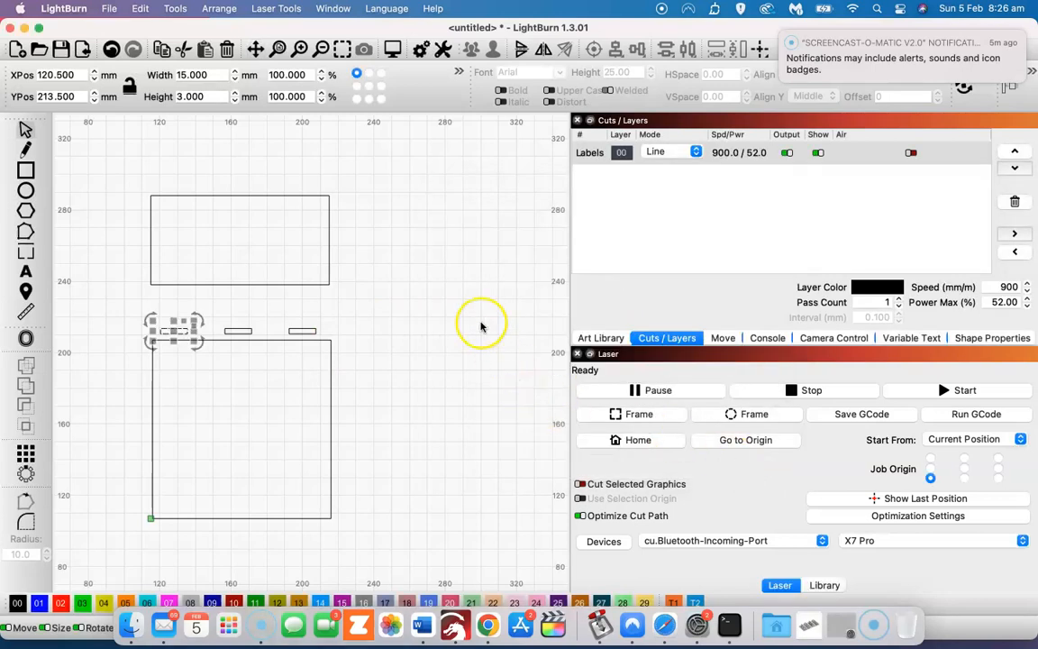
{"action": "mouse_move", "coordinate": [341, 307]}
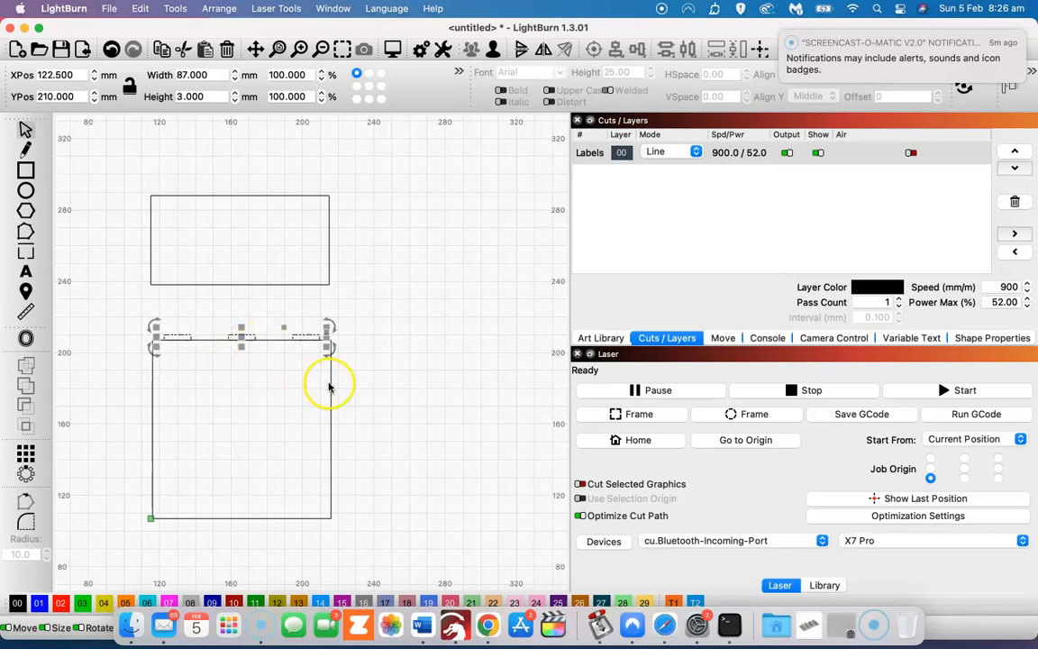
{"action": "mouse_move", "coordinate": [324, 392]}
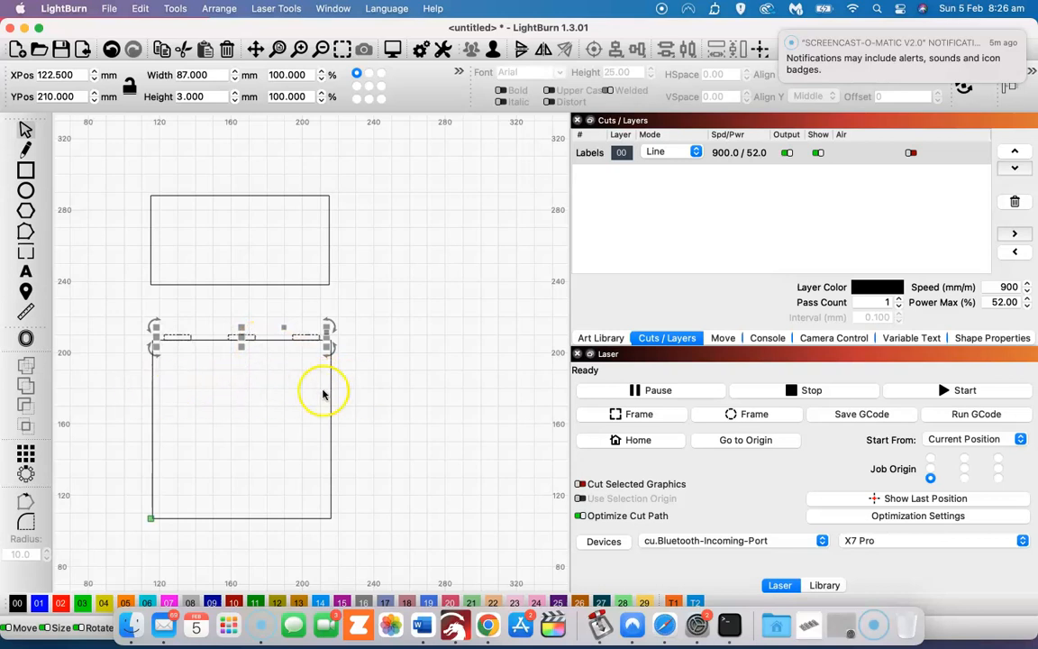
Deselect the tabs to confirm the 87 mm row sits flush on the top edge
{"action": "left_click", "coordinate": [380, 376]}
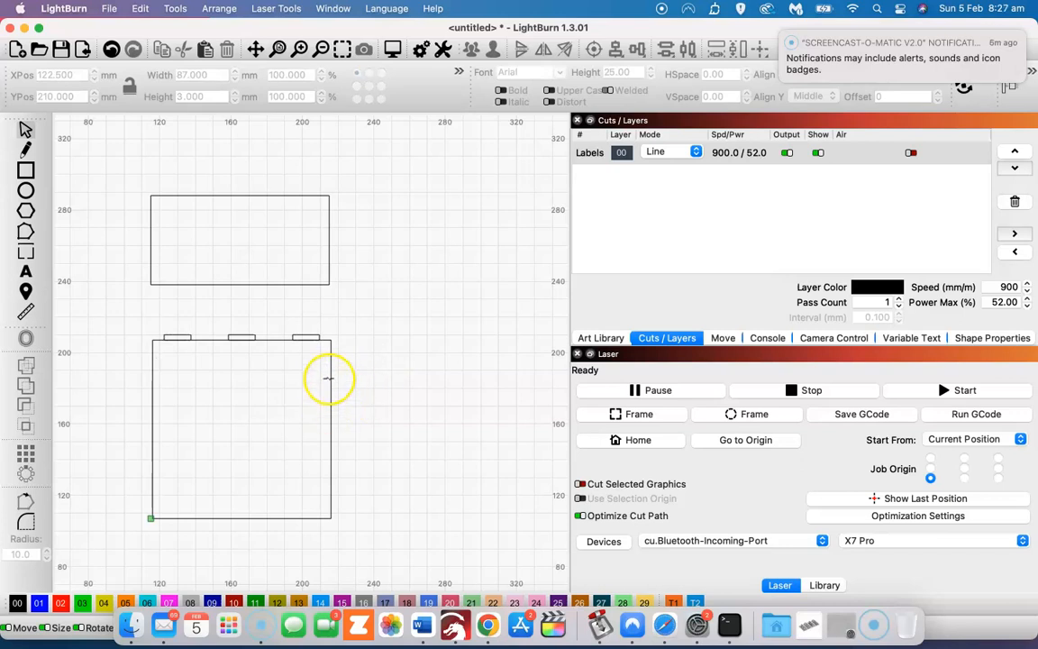
{"action": "mouse_move", "coordinate": [286, 290]}
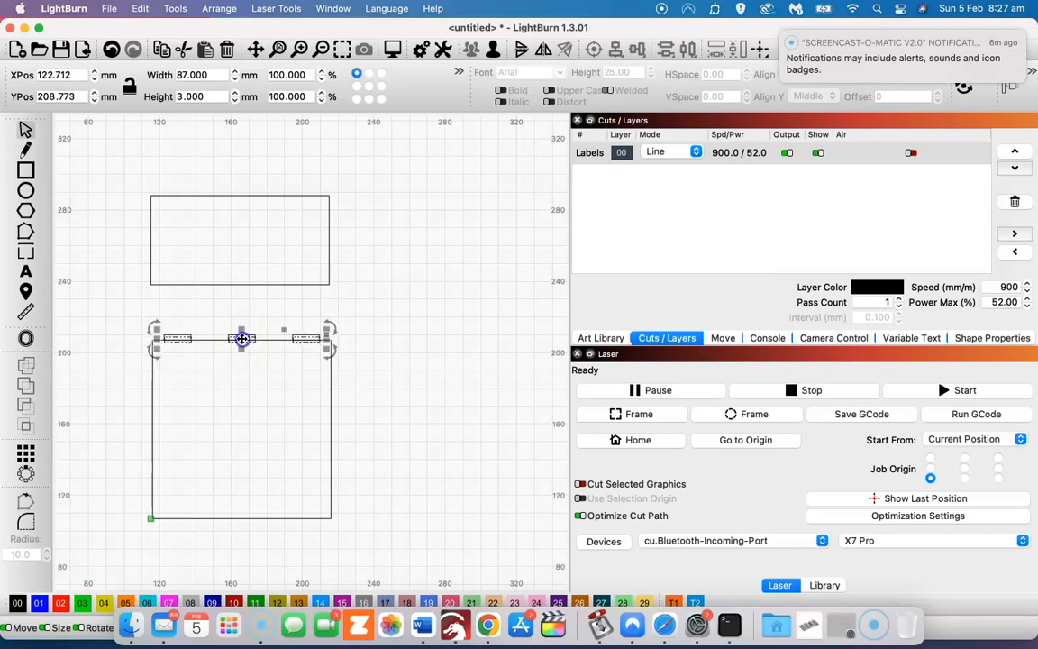
Drag a copy of the three tabs into the top wall, then reselect the base with its tabs
{"action": "left_click_drag", "start_coordinate": [241, 338], "coordinate": [245, 261]}
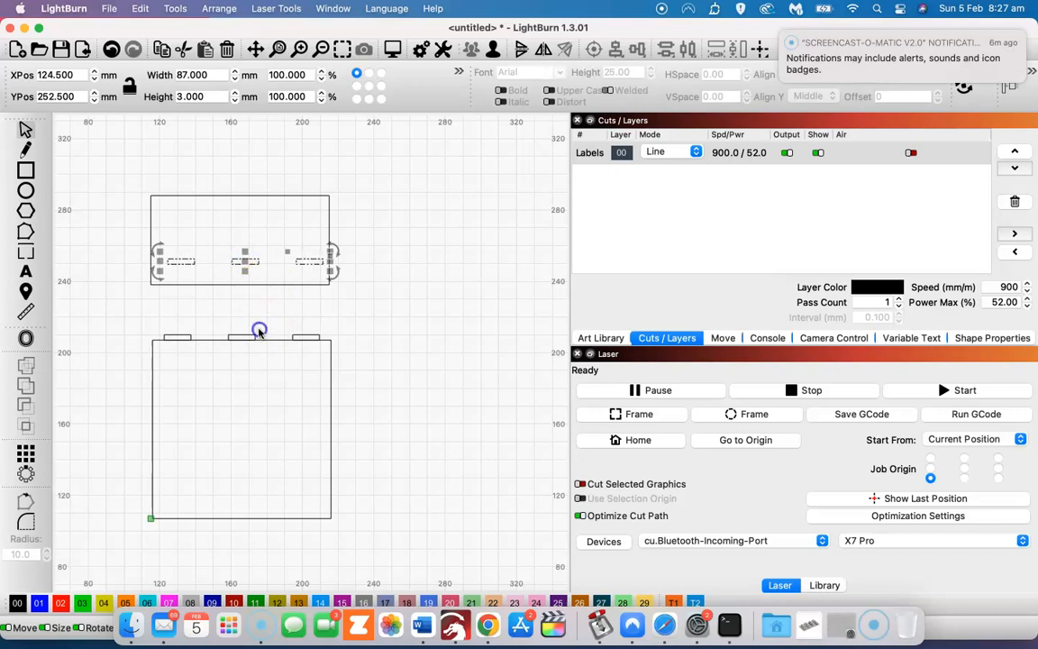
{"action": "left_click", "coordinate": [260, 330]}
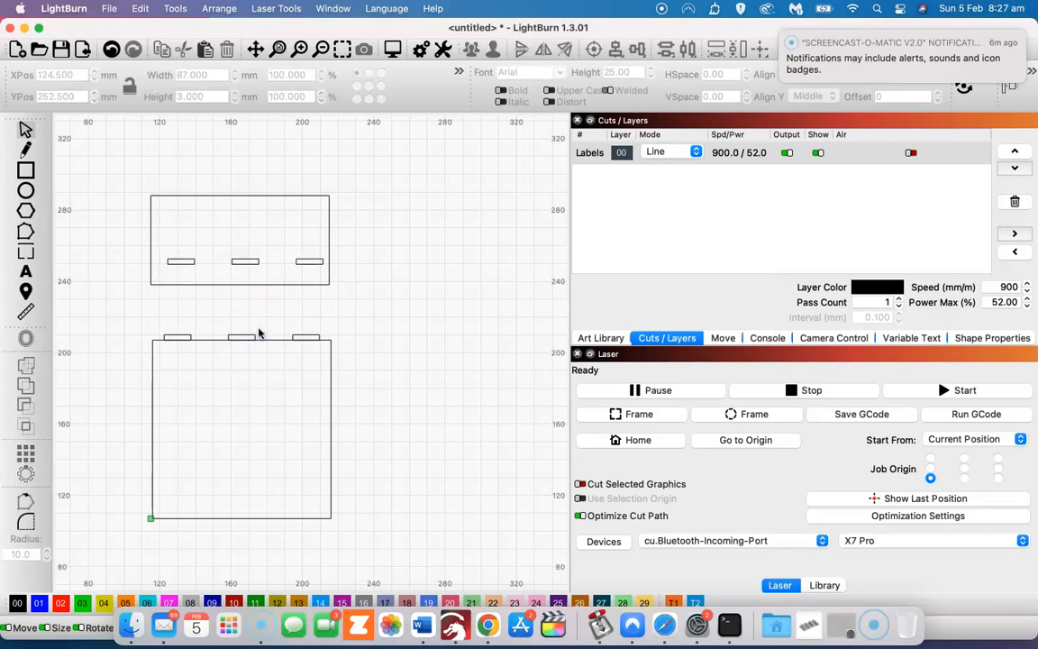
{"action": "left_click", "coordinate": [246, 338]}
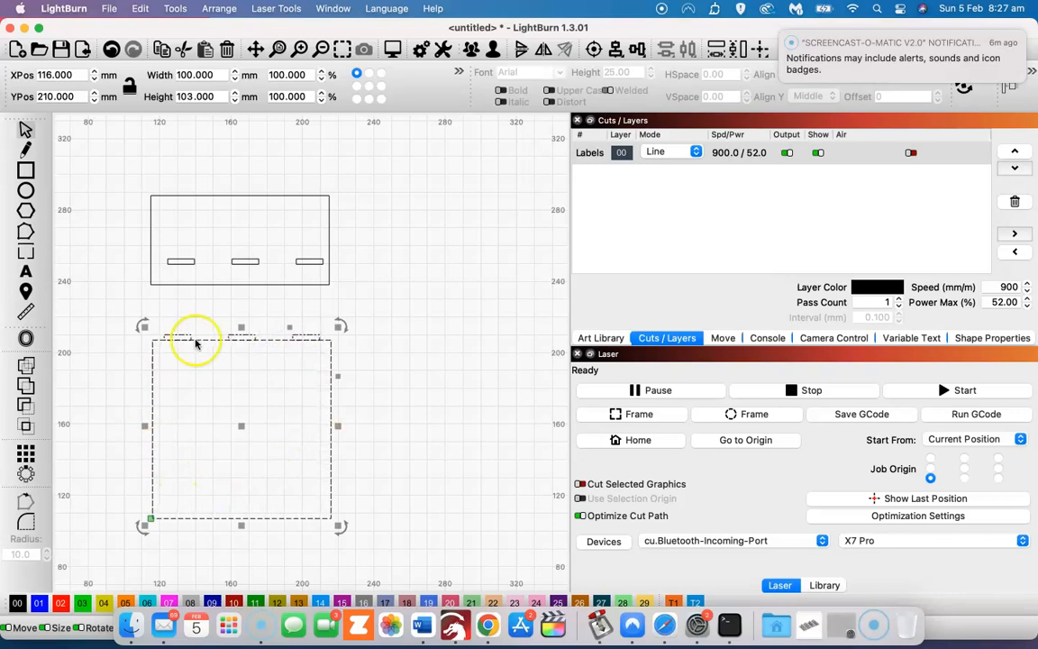
{"action": "mouse_move", "coordinate": [408, 288]}
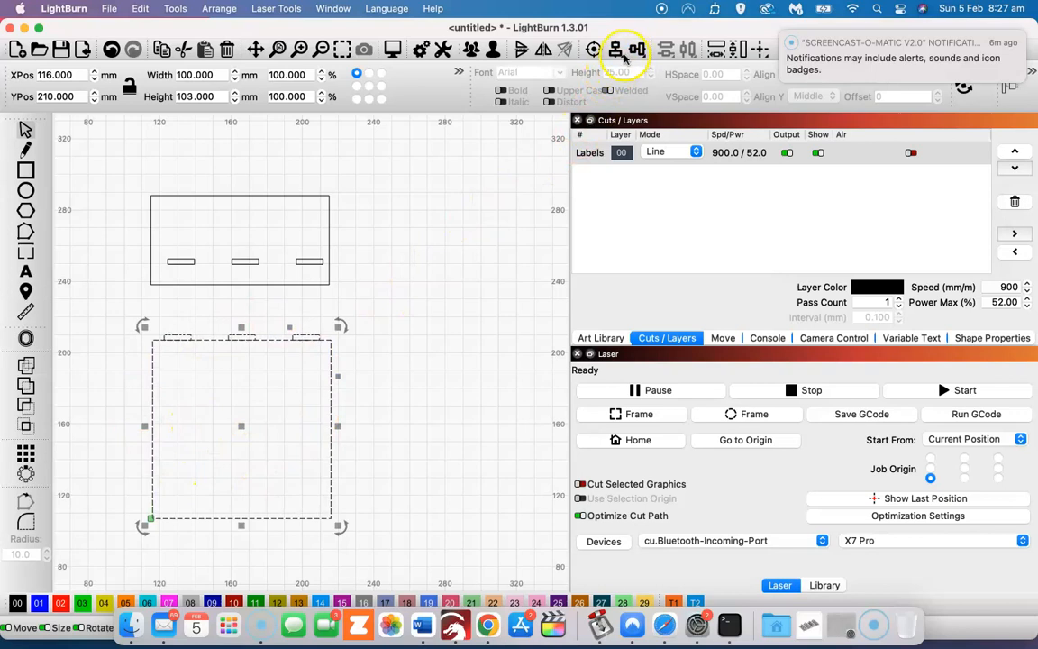
{"action": "left_click", "coordinate": [616, 49]}
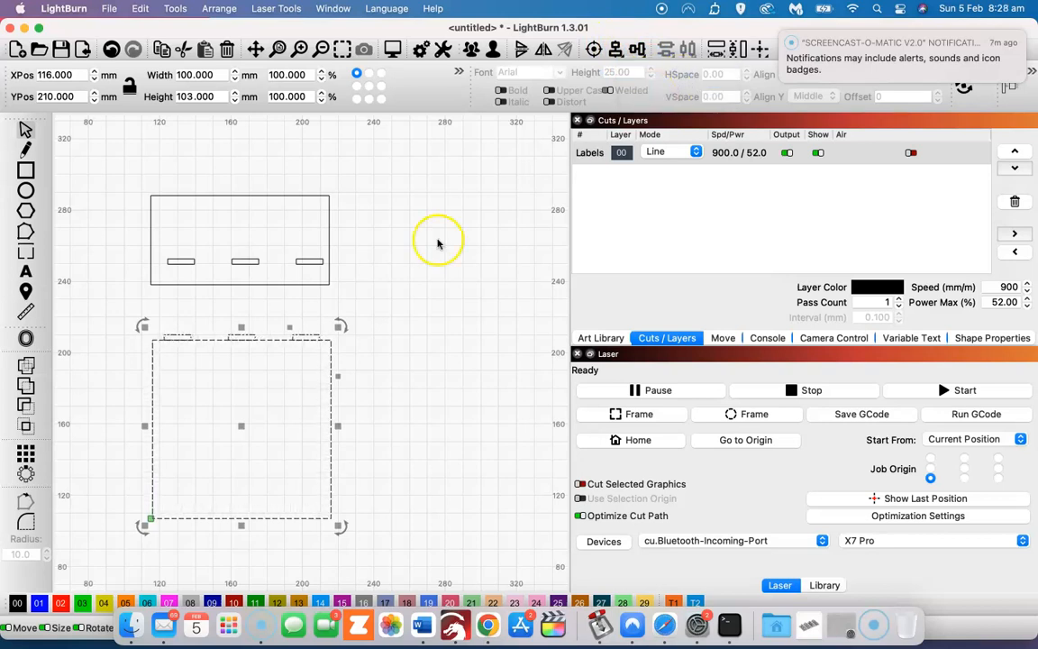
{"action": "mouse_move", "coordinate": [203, 336]}
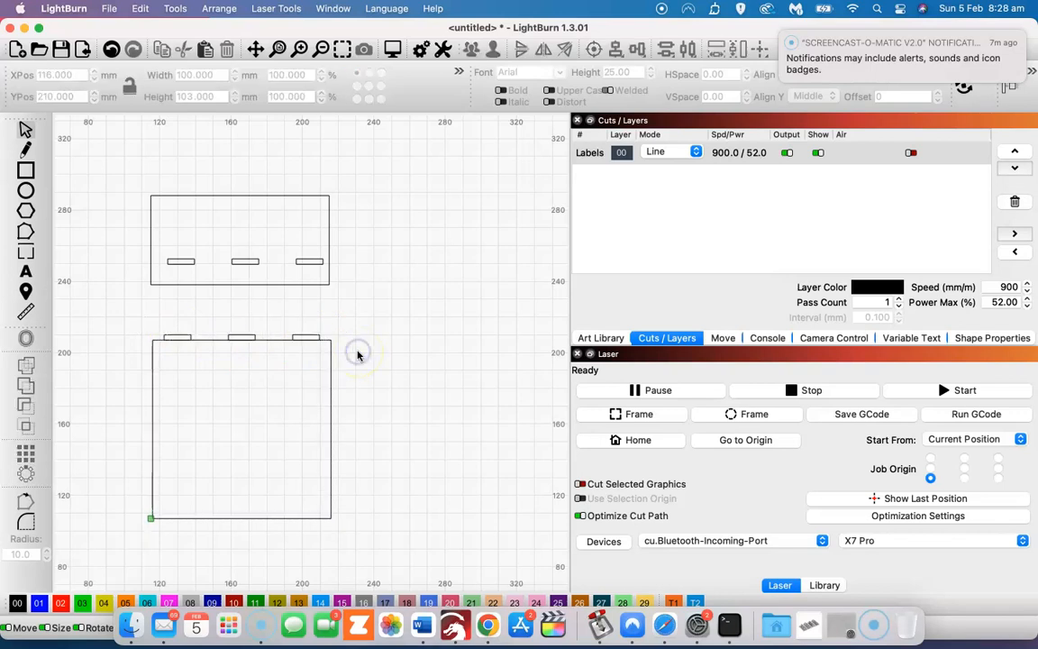
{"action": "mouse_move", "coordinate": [313, 338]}
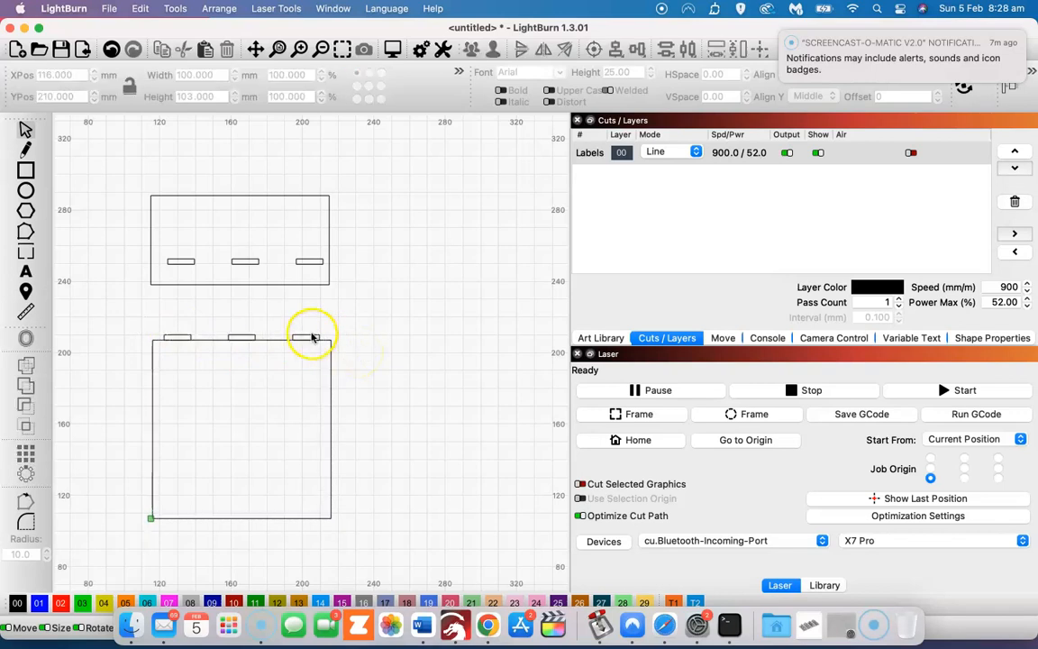
{"action": "mouse_move", "coordinate": [228, 338]}
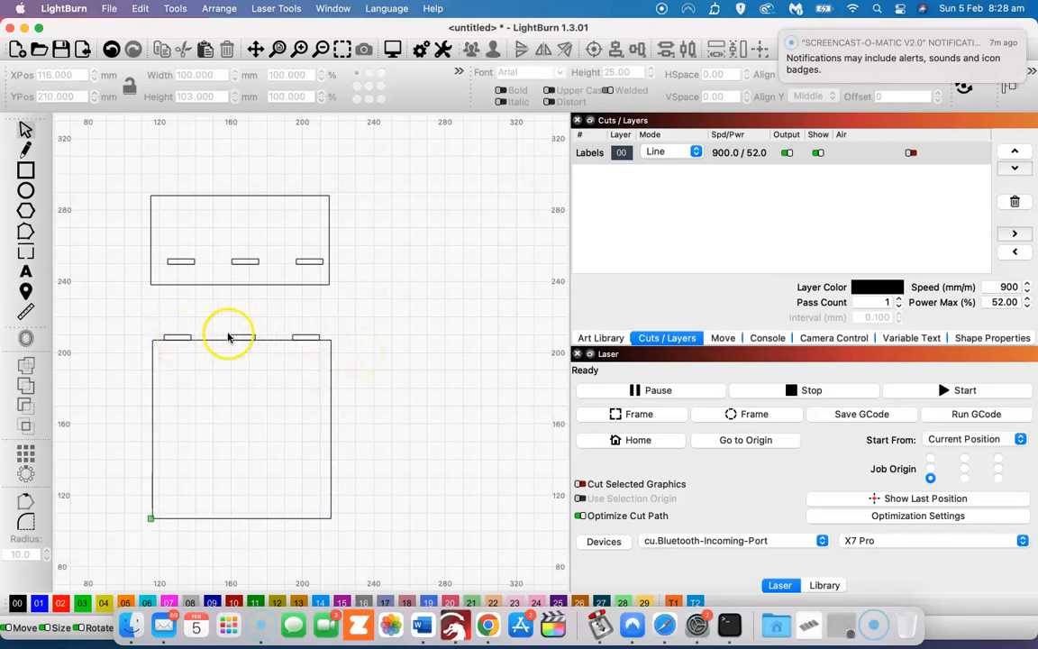
{"action": "mouse_move", "coordinate": [315, 327]}
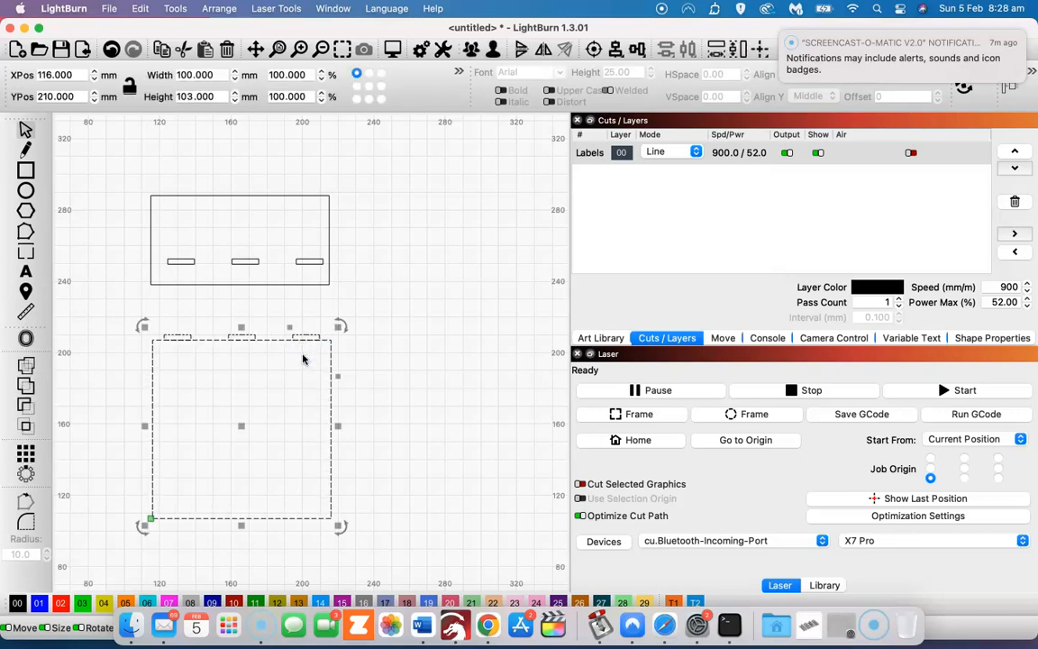
{"action": "mouse_move", "coordinate": [267, 351]}
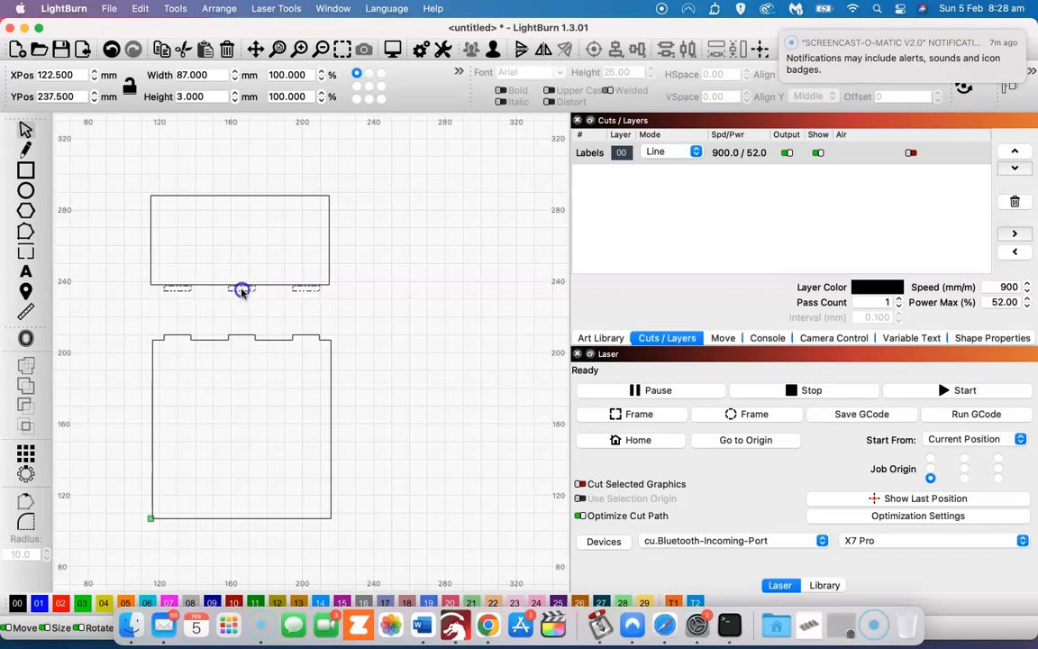
Drag the copied tab row onto the top wall's bottom edge
{"action": "left_click_drag", "start_coordinate": [241, 290], "coordinate": [238, 325]}
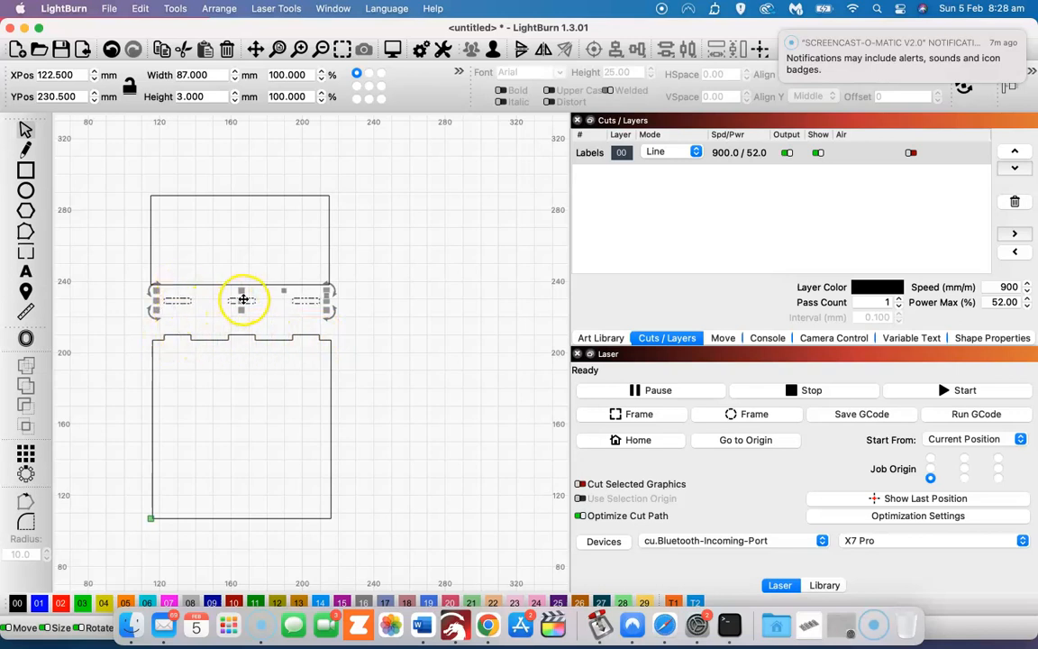
{"action": "left_click_drag", "start_coordinate": [243, 300], "coordinate": [242, 255]}
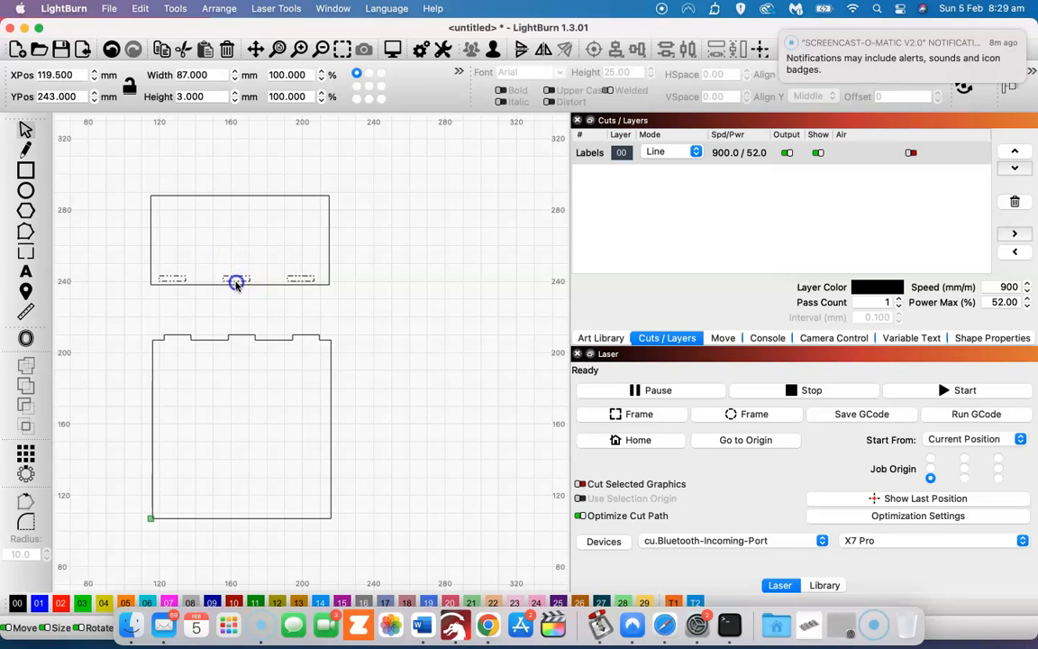
{"action": "left_click_drag", "start_coordinate": [236, 283], "coordinate": [236, 286]}
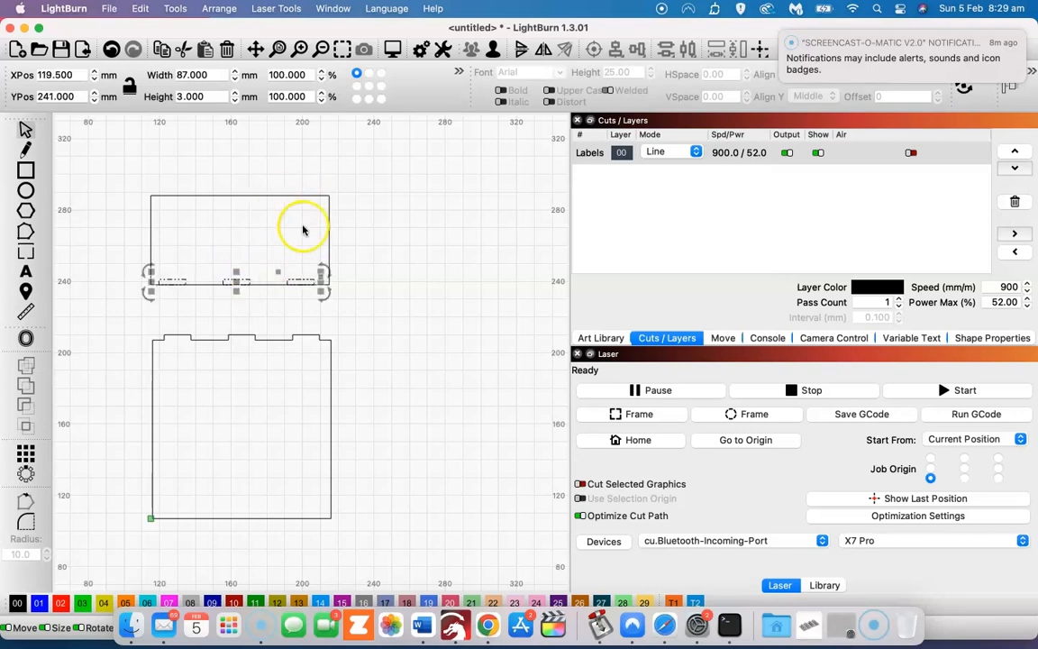
{"action": "mouse_move", "coordinate": [333, 214]}
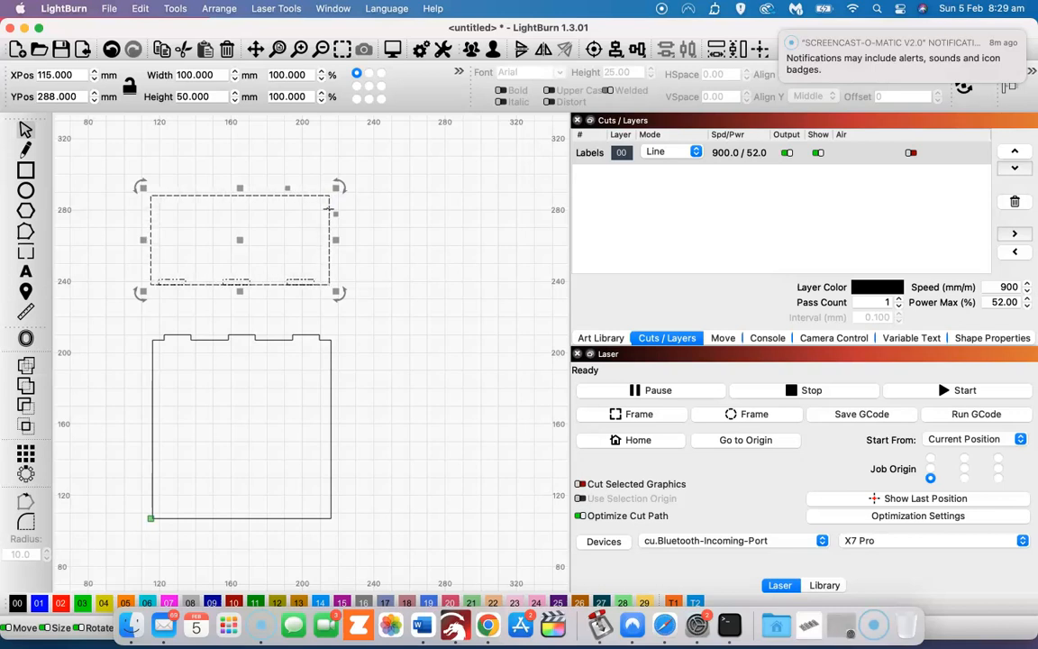
{"action": "mouse_move", "coordinate": [336, 210]}
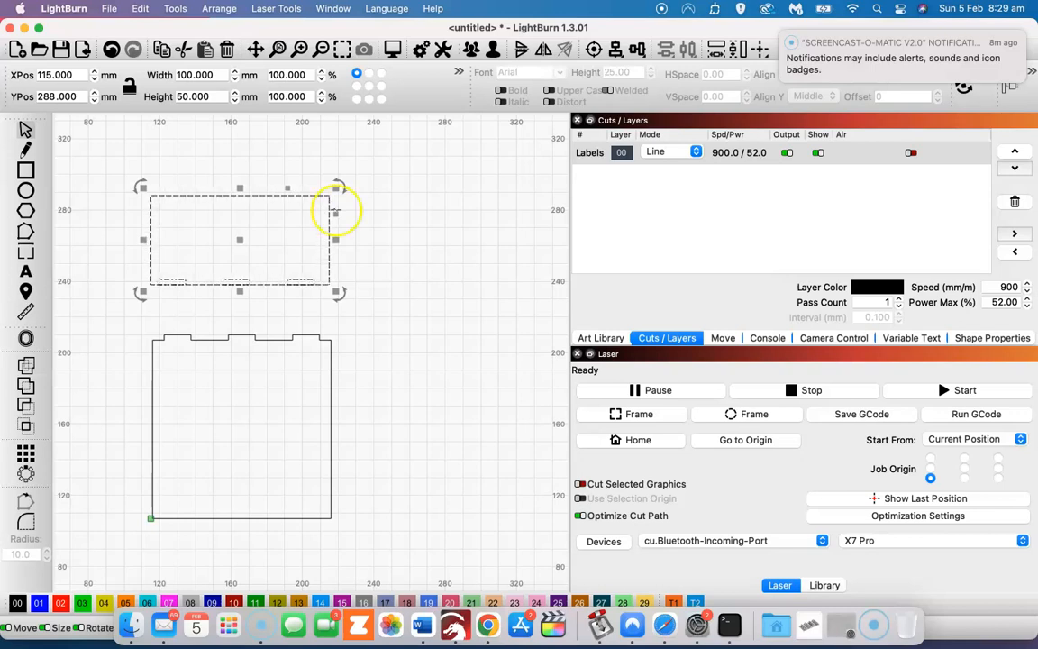
{"action": "mouse_move", "coordinate": [381, 207]}
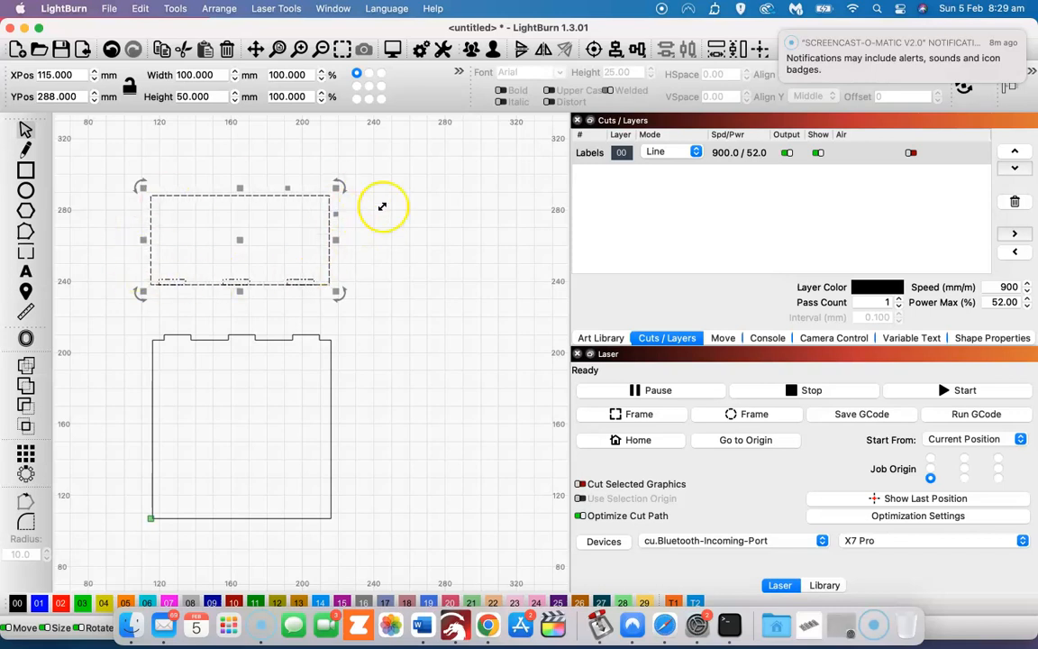
{"action": "mouse_move", "coordinate": [410, 188]}
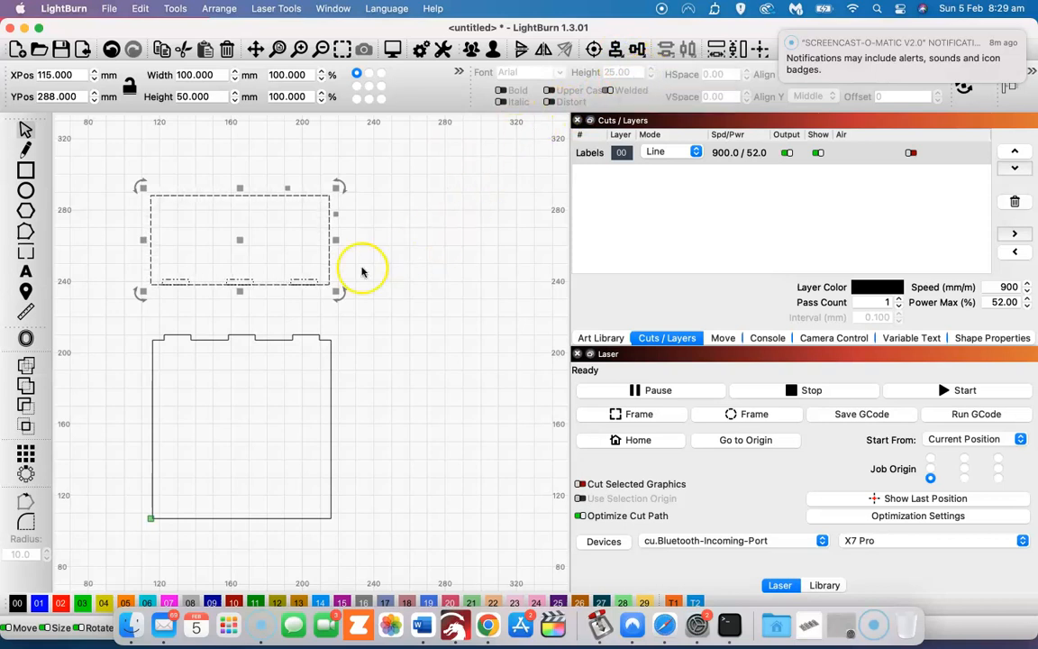
{"action": "mouse_move", "coordinate": [372, 261]}
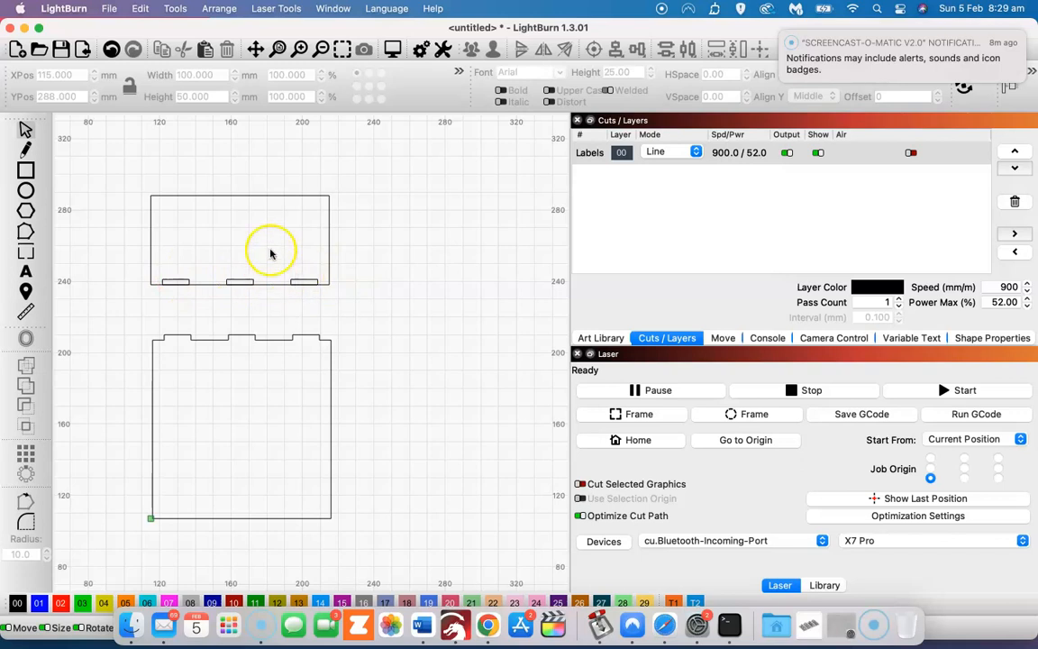
{"action": "mouse_move", "coordinate": [299, 281]}
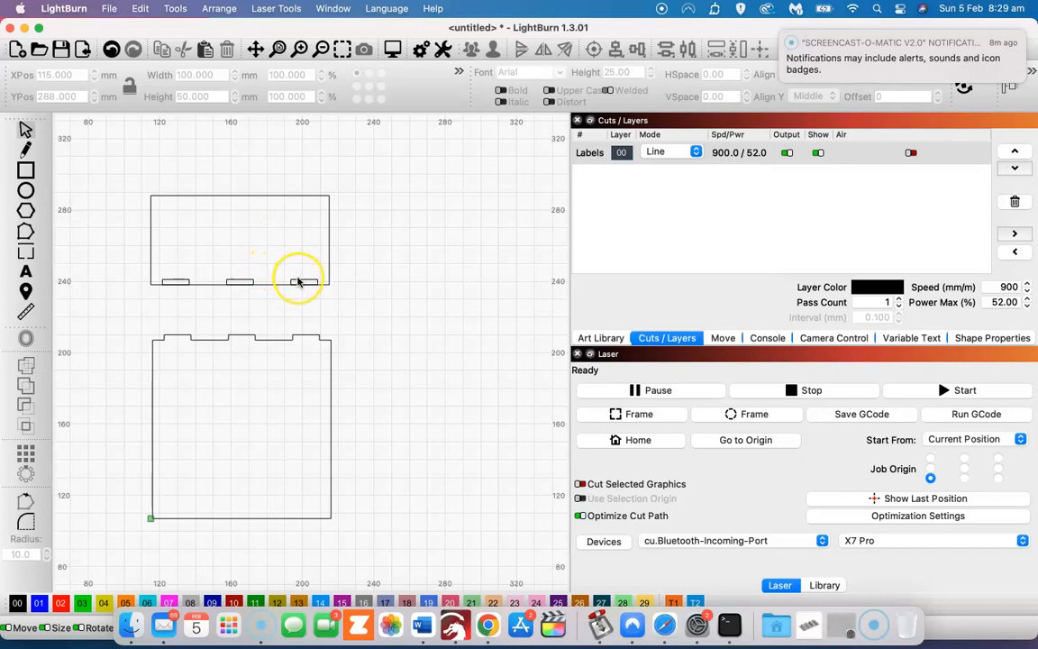
{"action": "mouse_move", "coordinate": [353, 242]}
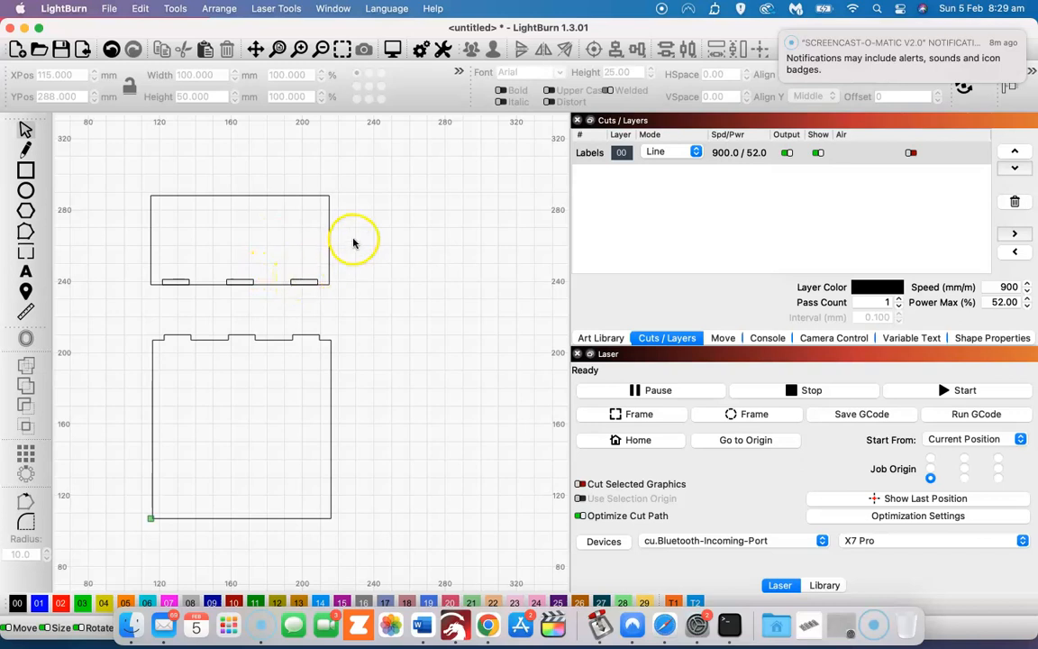
Weld the top wall and its three tabs into one notched outline
{"action": "left_click", "coordinate": [241, 241]}
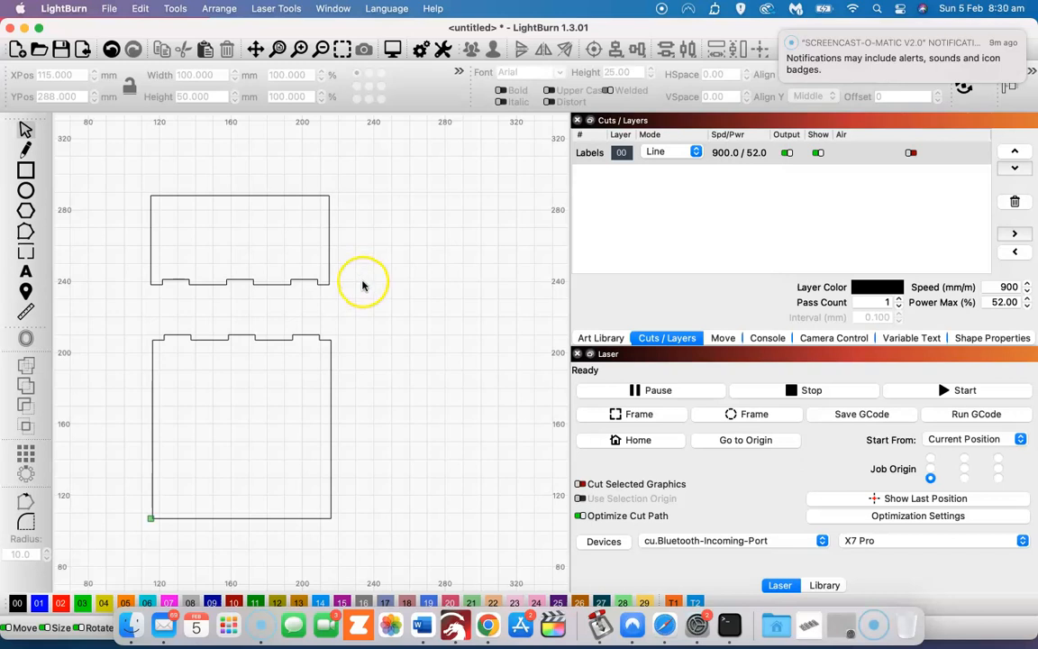
{"action": "mouse_move", "coordinate": [226, 324]}
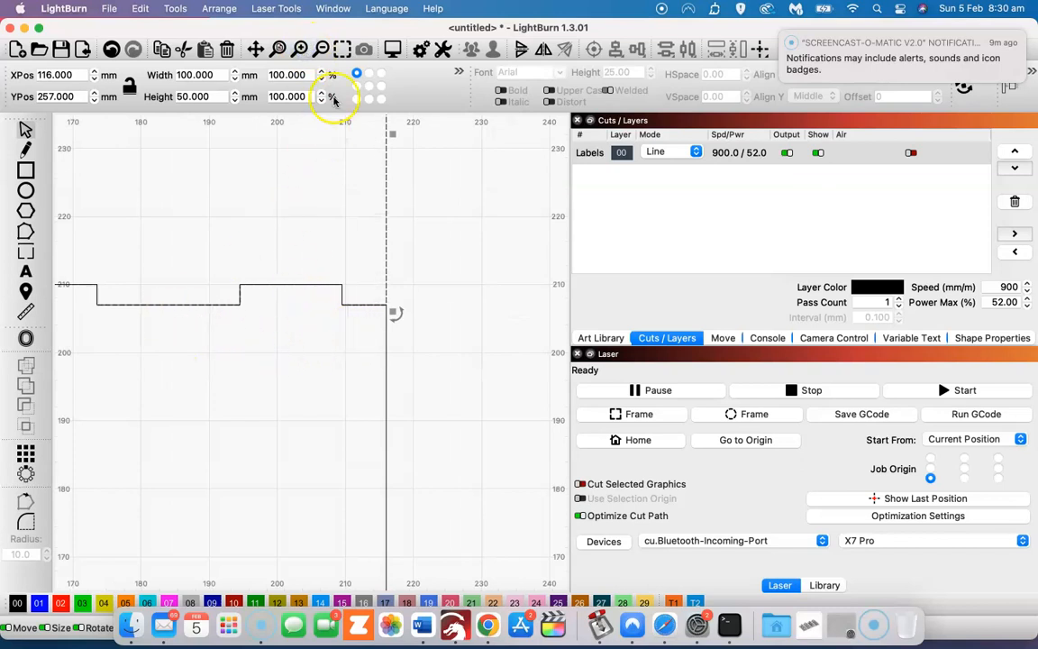
Raise the notched top wall above the base, leaving a clear gap
{"action": "left_click", "coordinate": [299, 50]}
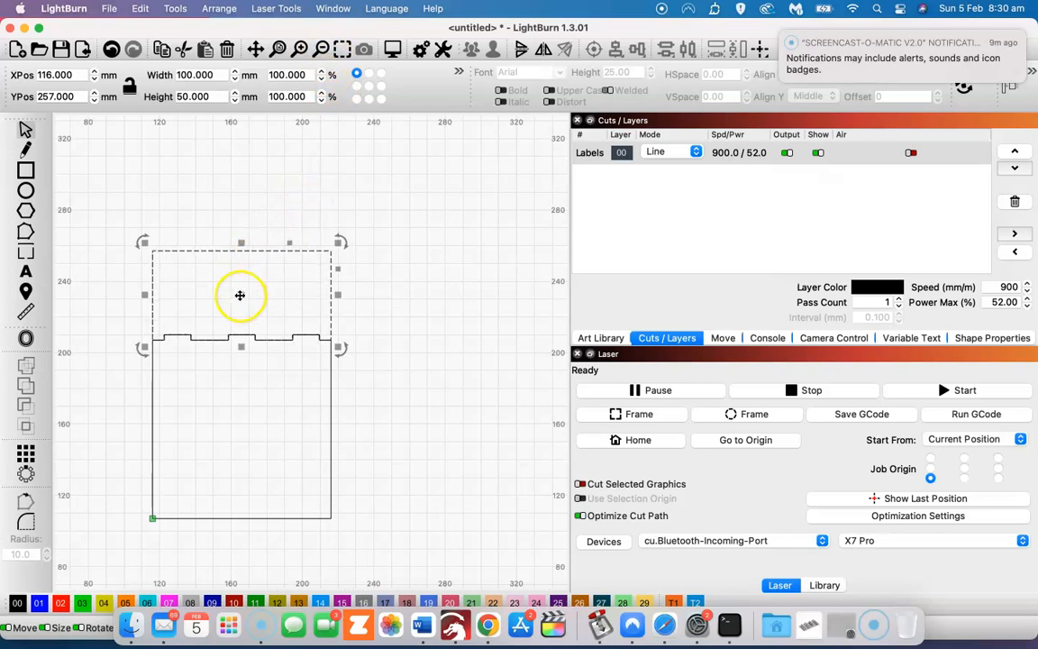
{"action": "left_click_drag", "start_coordinate": [241, 295], "coordinate": [237, 237]}
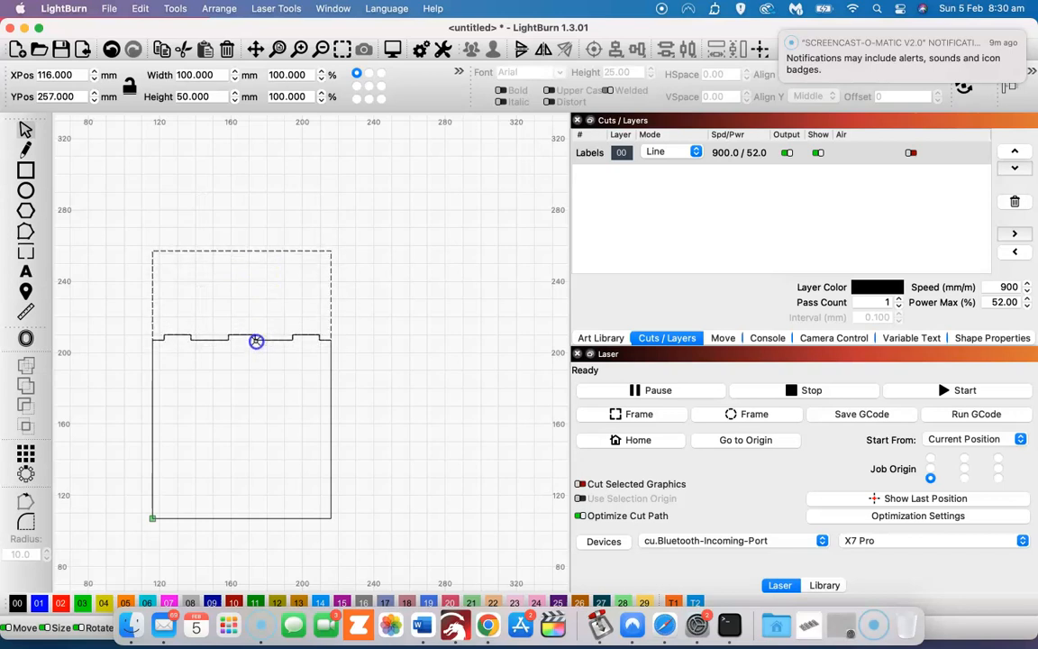
{"action": "left_click_drag", "start_coordinate": [256, 341], "coordinate": [260, 264]}
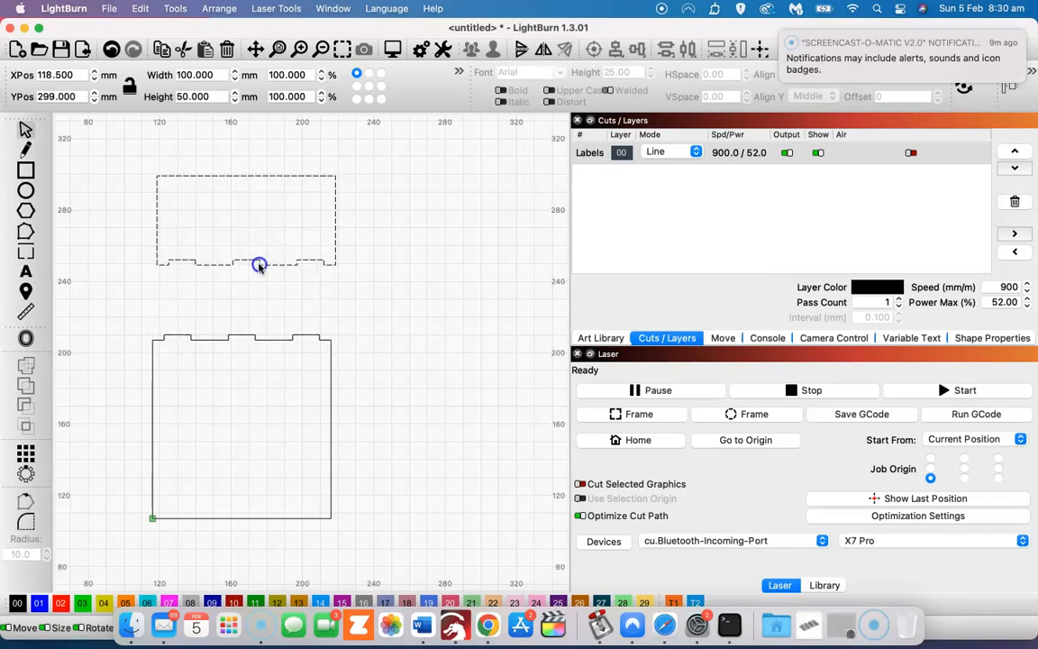
{"action": "left_click", "coordinate": [260, 264]}
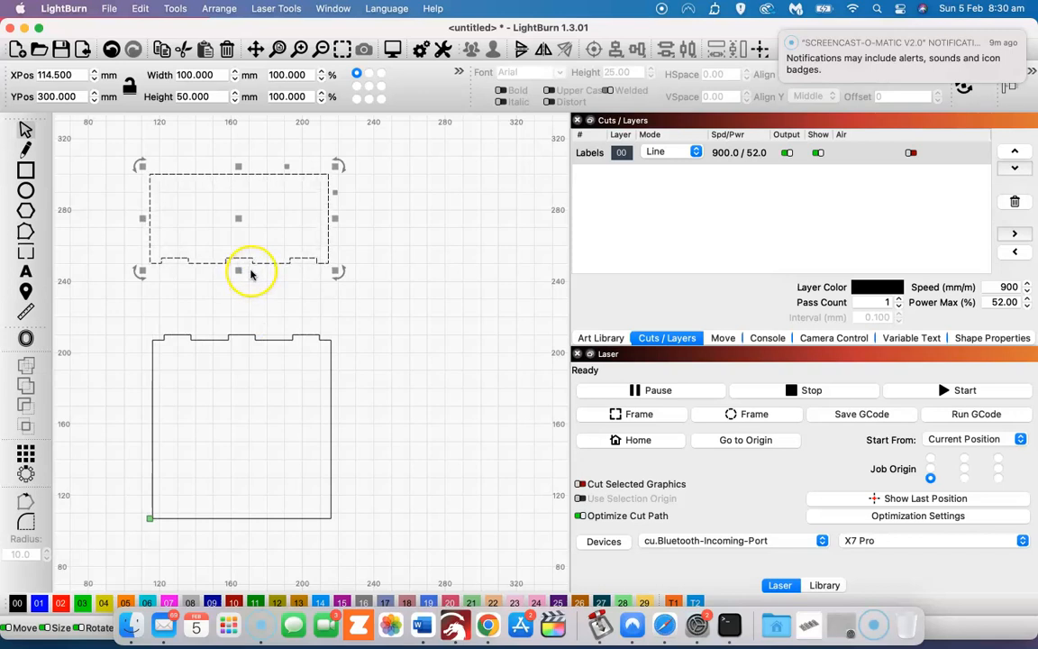
{"action": "mouse_move", "coordinate": [250, 282]}
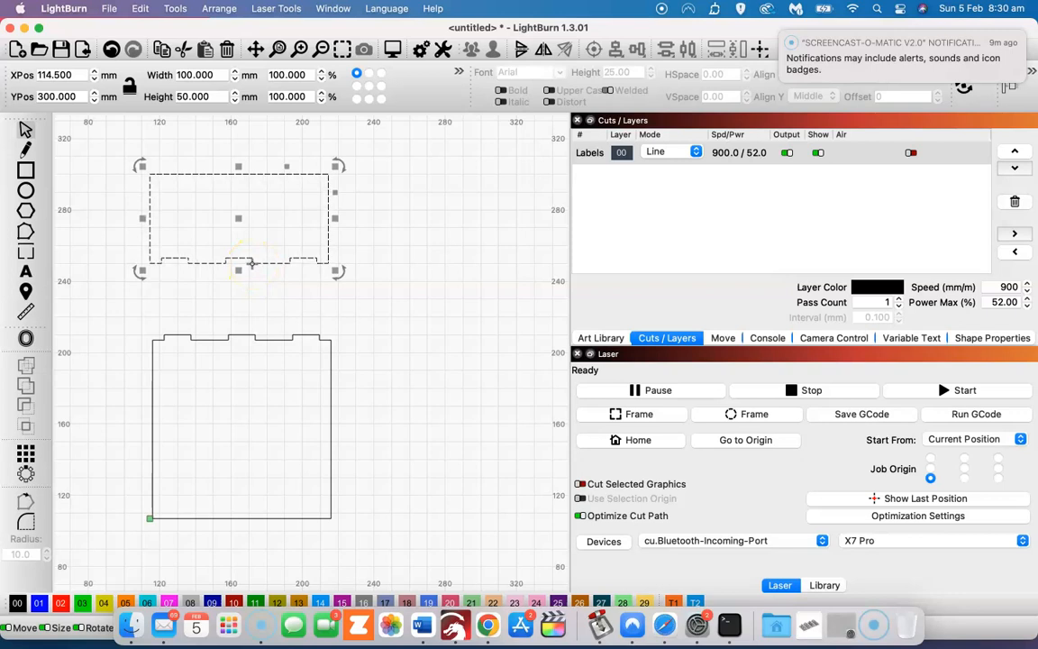
{"action": "mouse_move", "coordinate": [253, 262]}
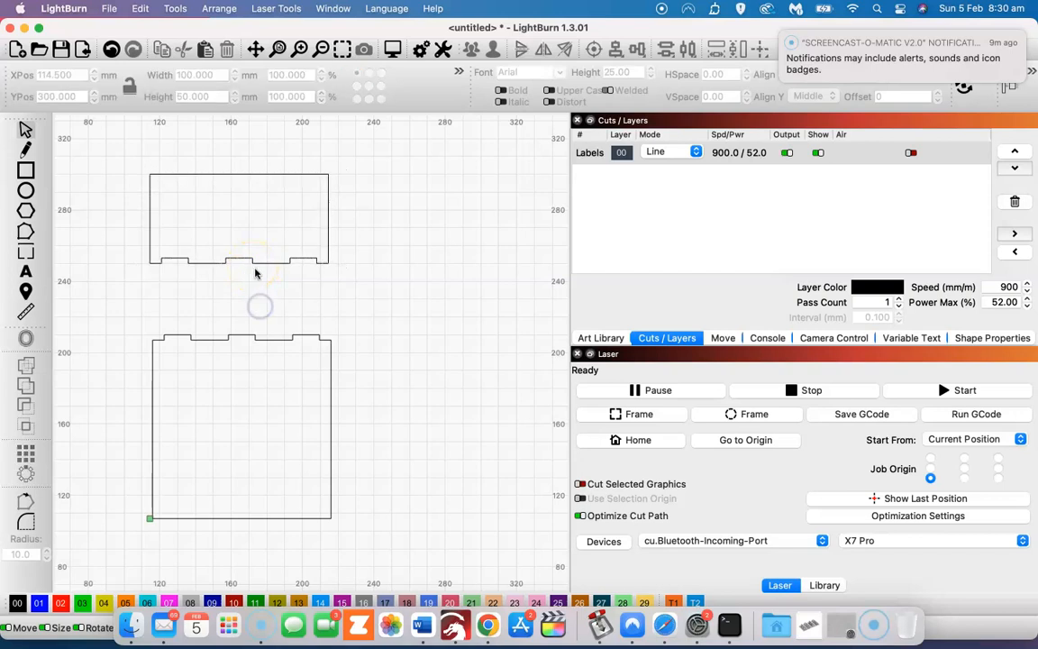
{"action": "left_click", "coordinate": [257, 220]}
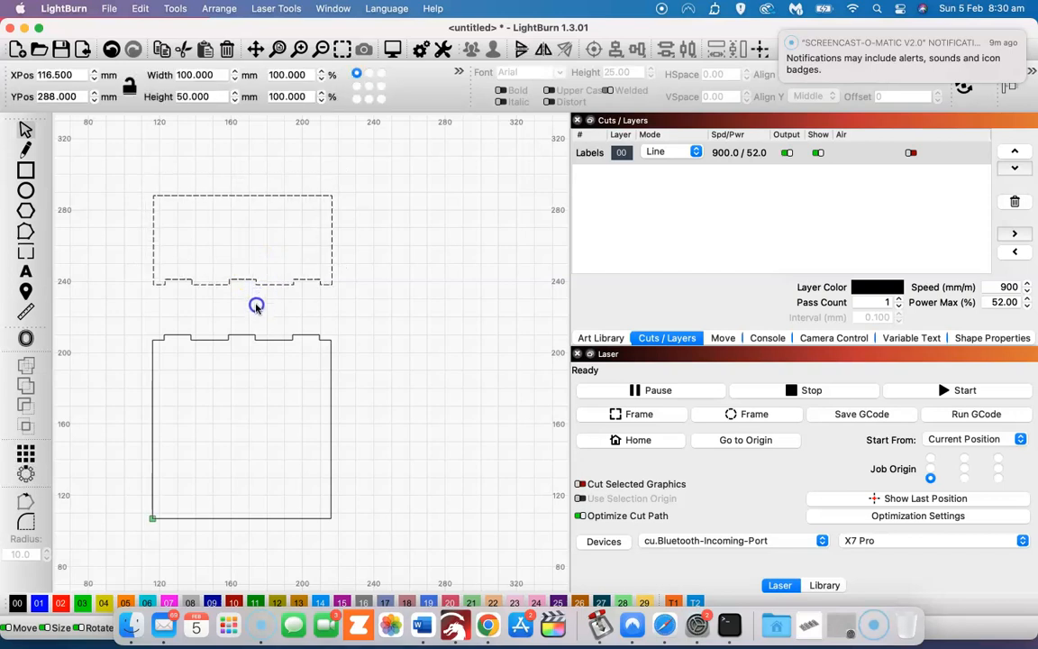
{"action": "mouse_move", "coordinate": [252, 269]}
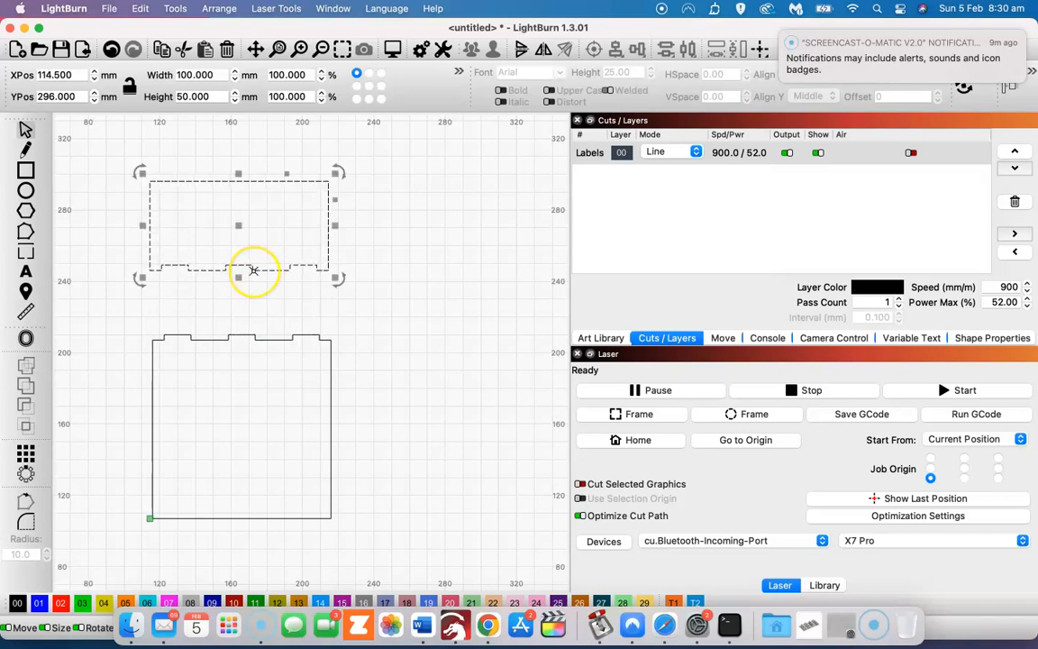
{"action": "mouse_move", "coordinate": [255, 314]}
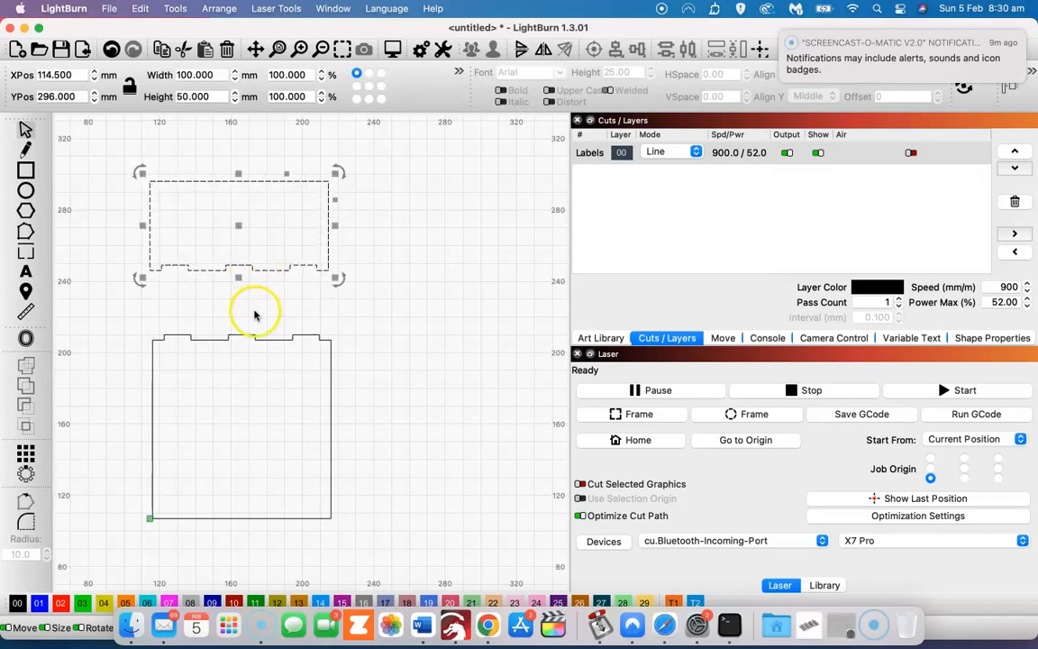
{"action": "mouse_move", "coordinate": [262, 284]}
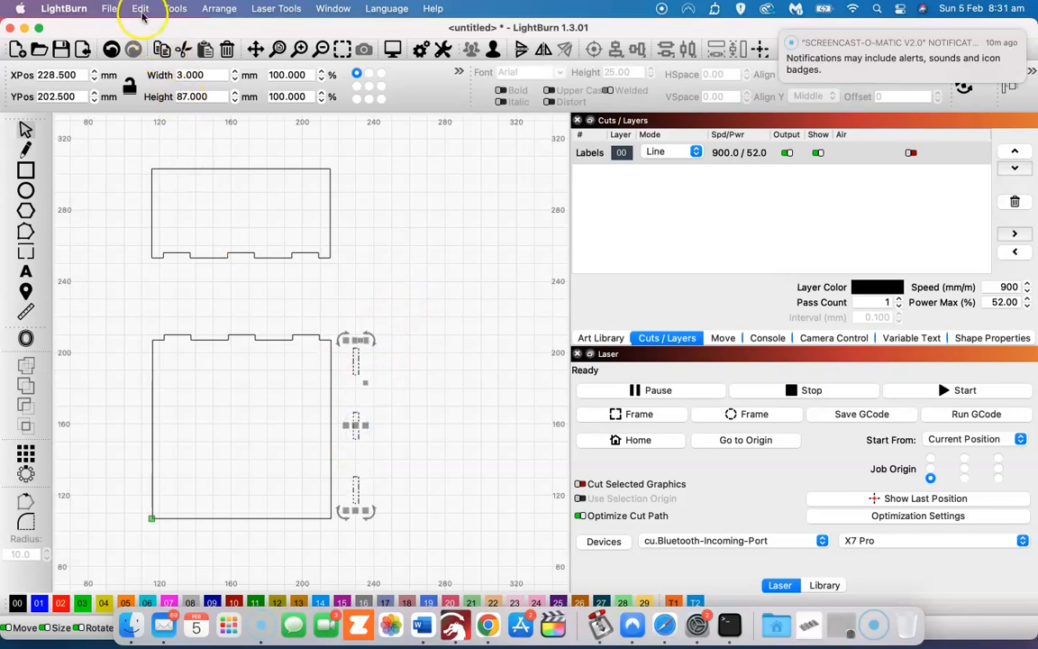
Browse the Edit, Tools and Arrange menus and close them without choosing a command
{"action": "left_click", "coordinate": [139, 8]}
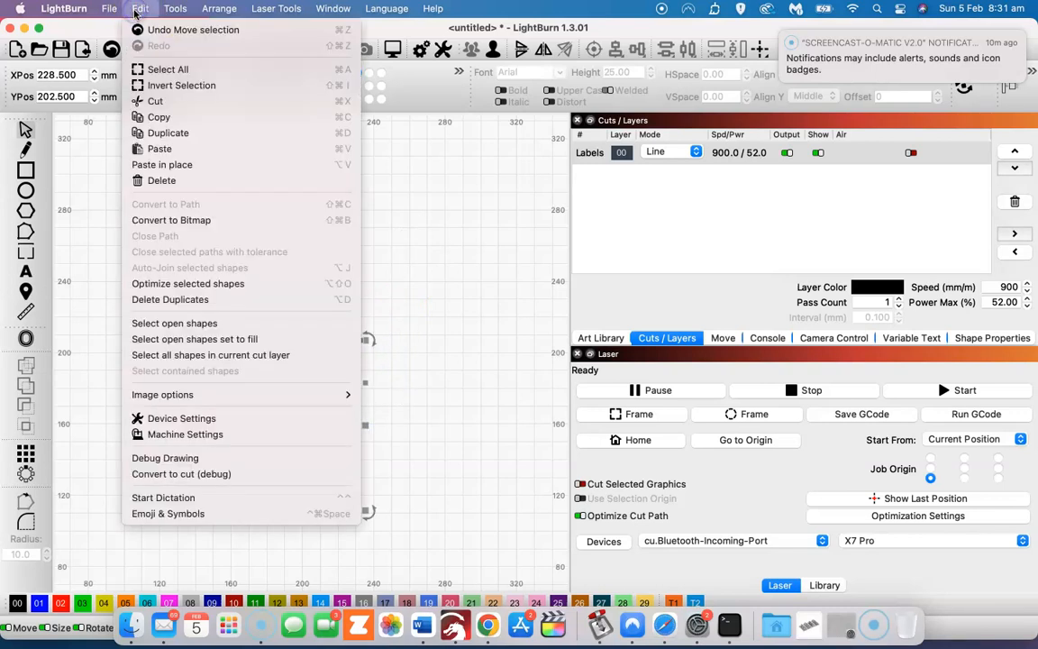
{"action": "left_click", "coordinate": [175, 9]}
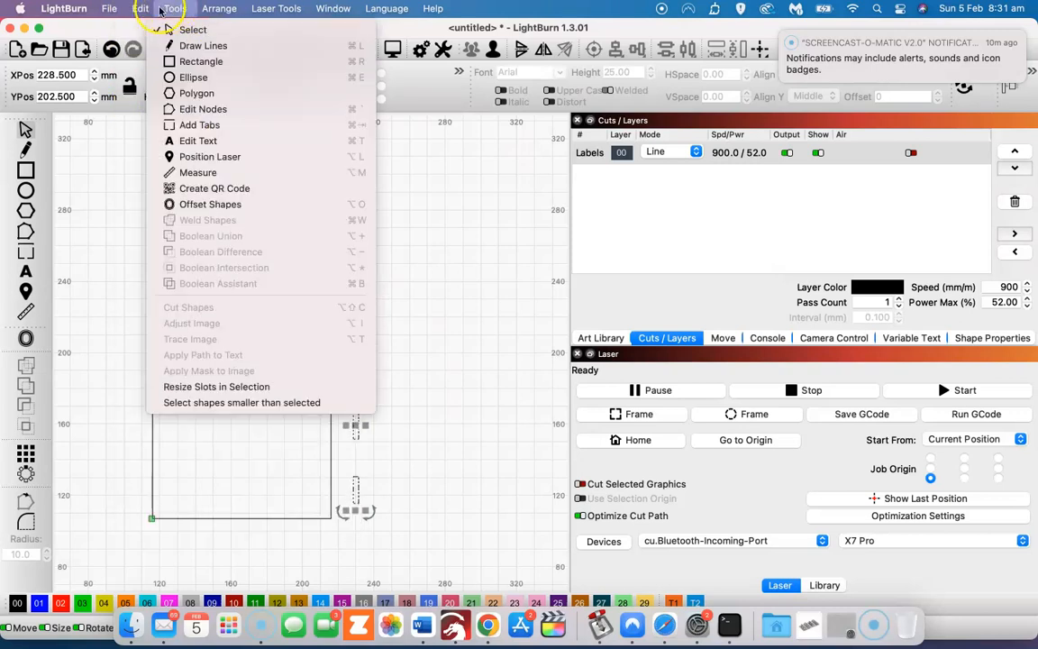
{"action": "left_click", "coordinate": [219, 8]}
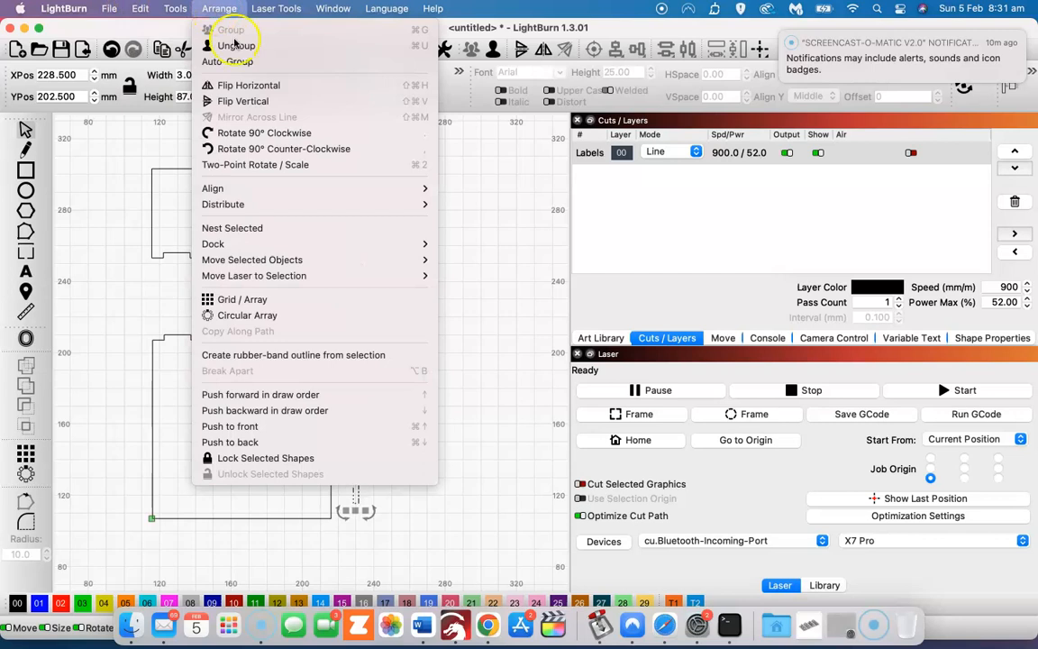
{"action": "left_click", "coordinate": [230, 46]}
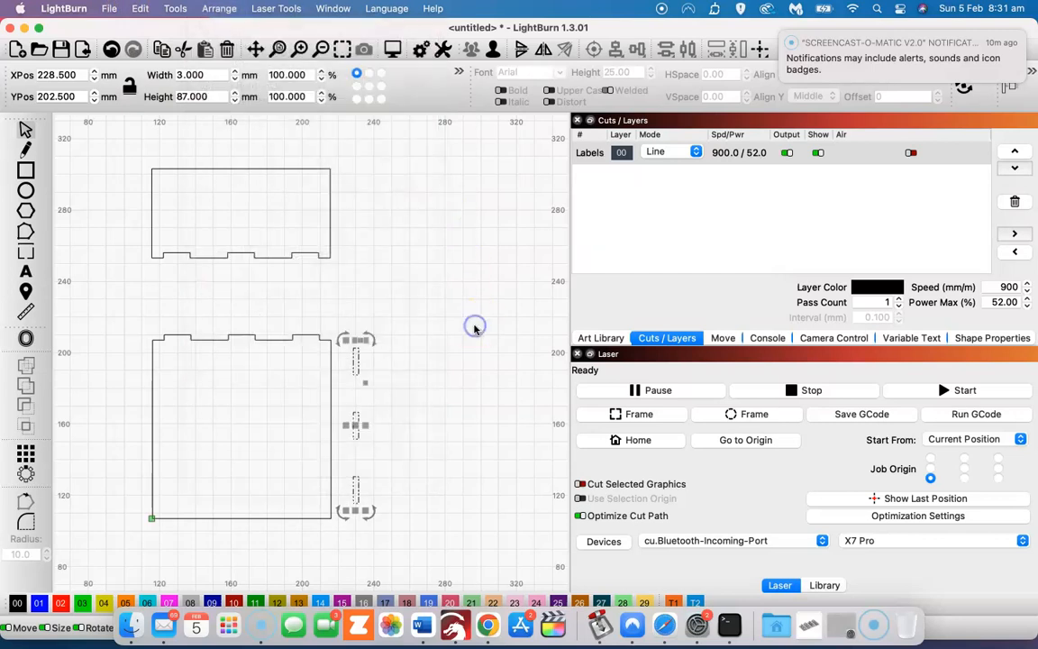
{"action": "mouse_move", "coordinate": [361, 436]}
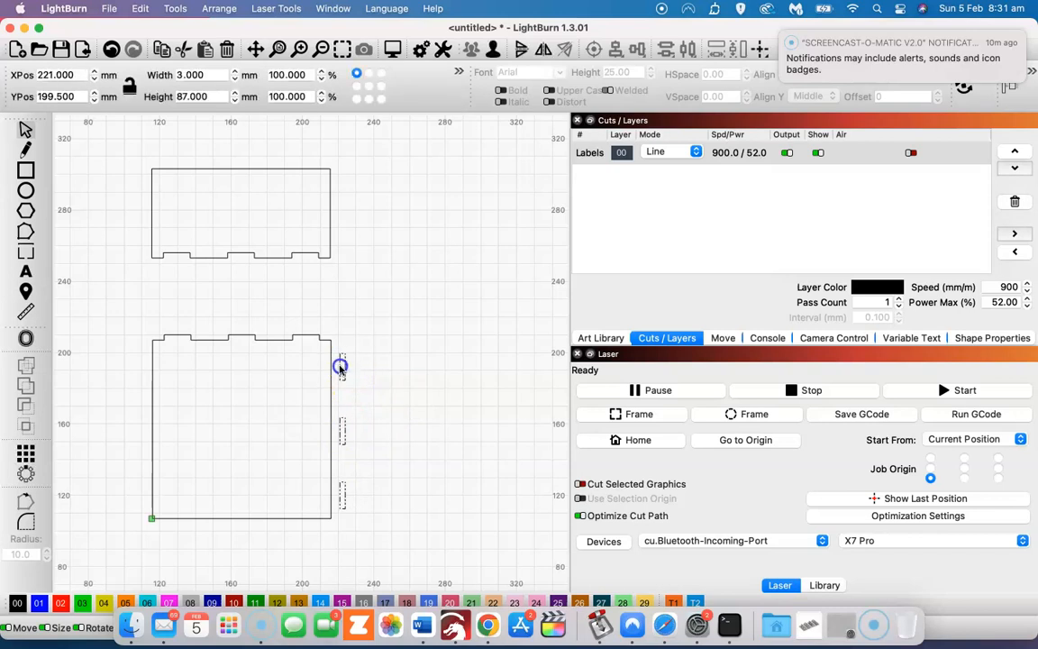
Slide the three tabs against the base's right edge and select base and tabs together for alignment
{"action": "left_click_drag", "start_coordinate": [341, 367], "coordinate": [332, 367]}
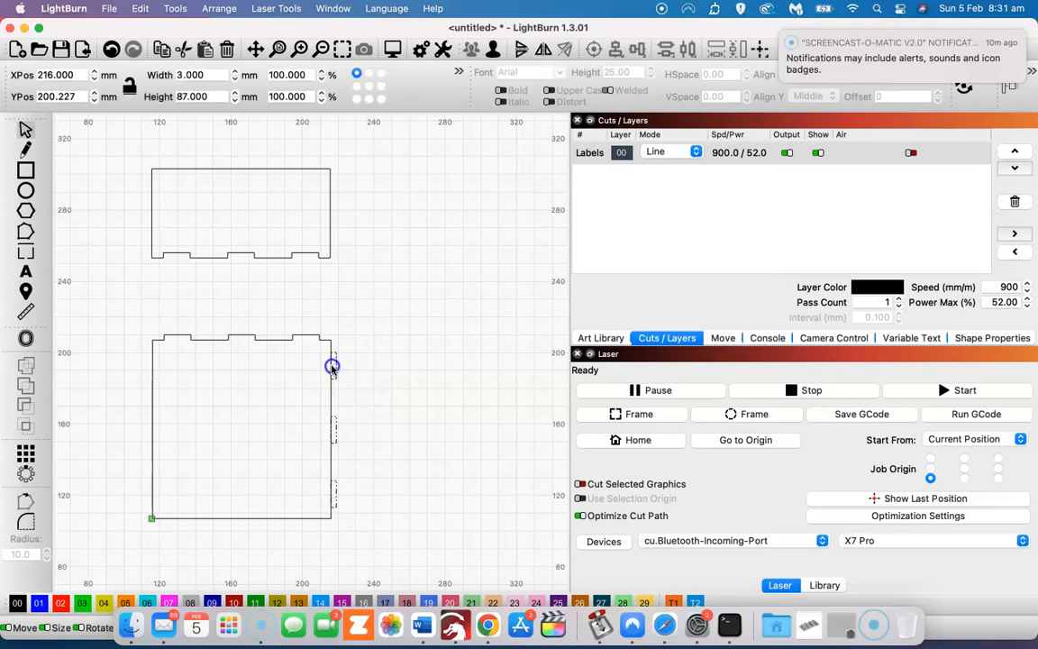
{"action": "left_click", "coordinate": [332, 365]}
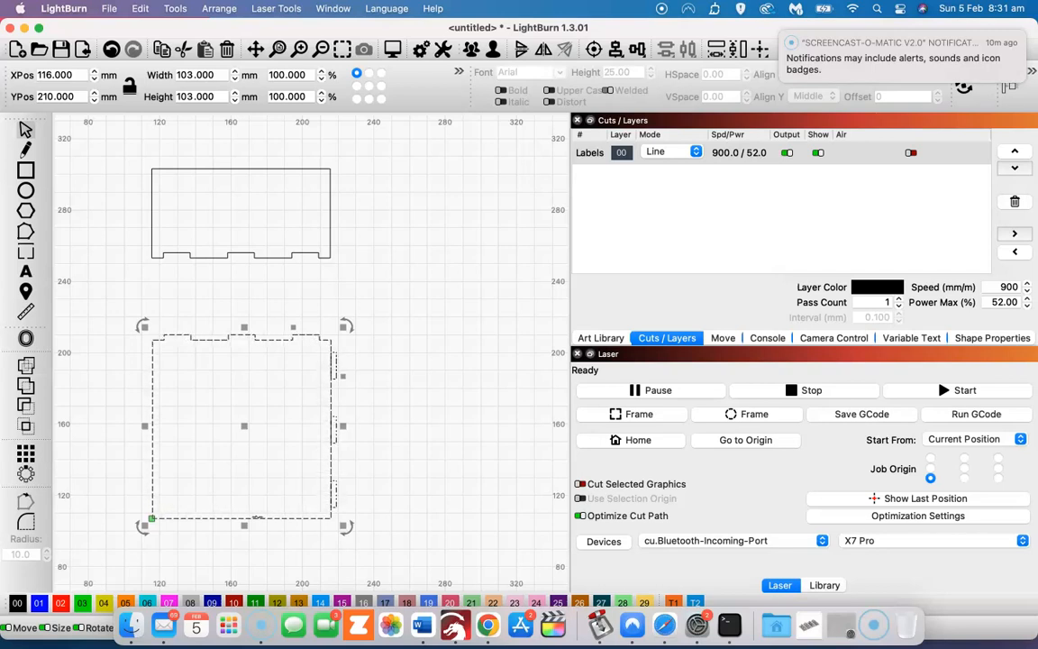
{"action": "mouse_move", "coordinate": [426, 277]}
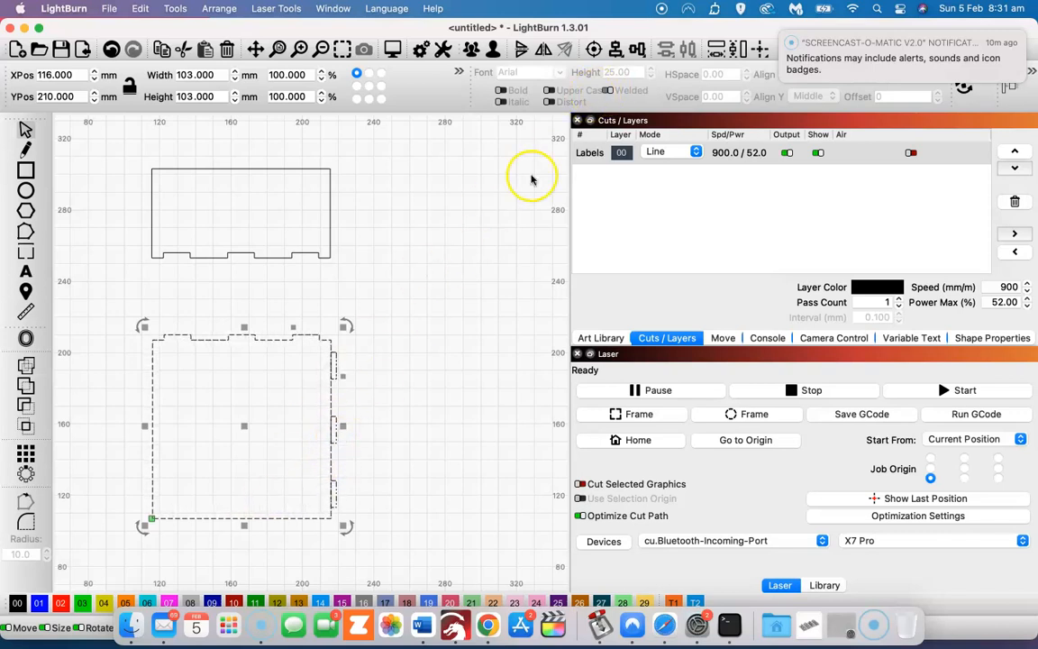
{"action": "left_click", "coordinate": [638, 49]}
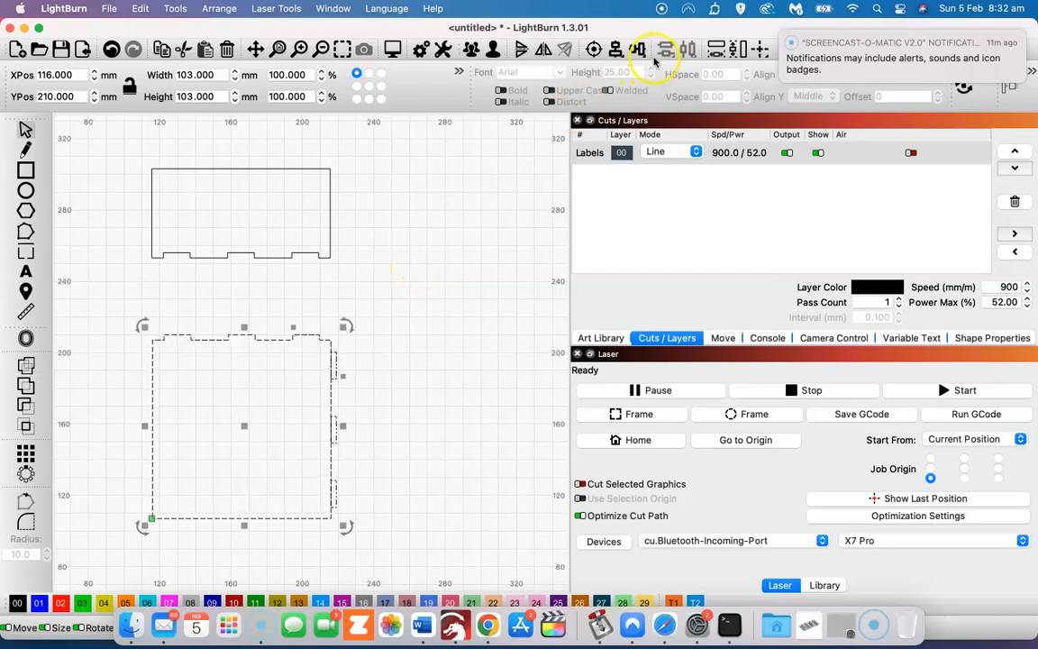
{"action": "left_click", "coordinate": [656, 49]}
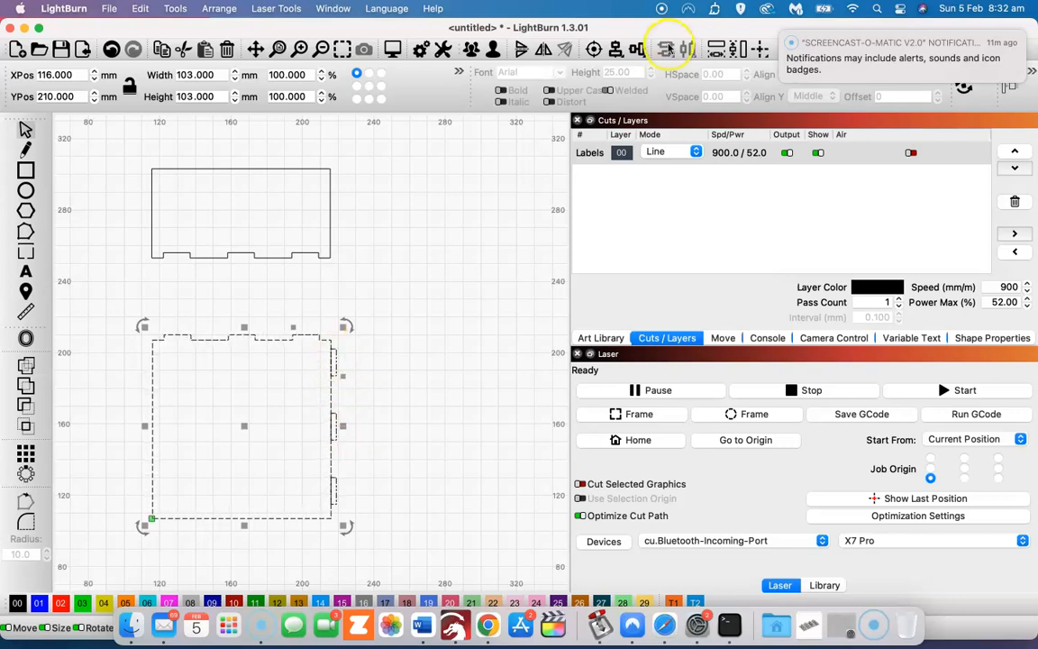
{"action": "left_click", "coordinate": [665, 49]}
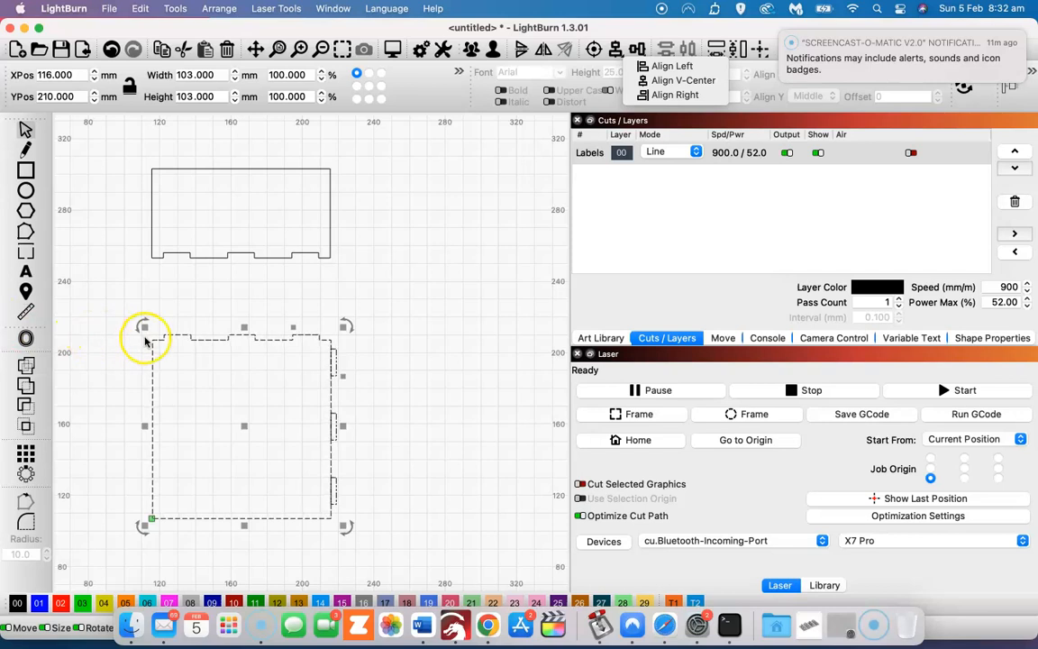
{"action": "mouse_move", "coordinate": [336, 350]}
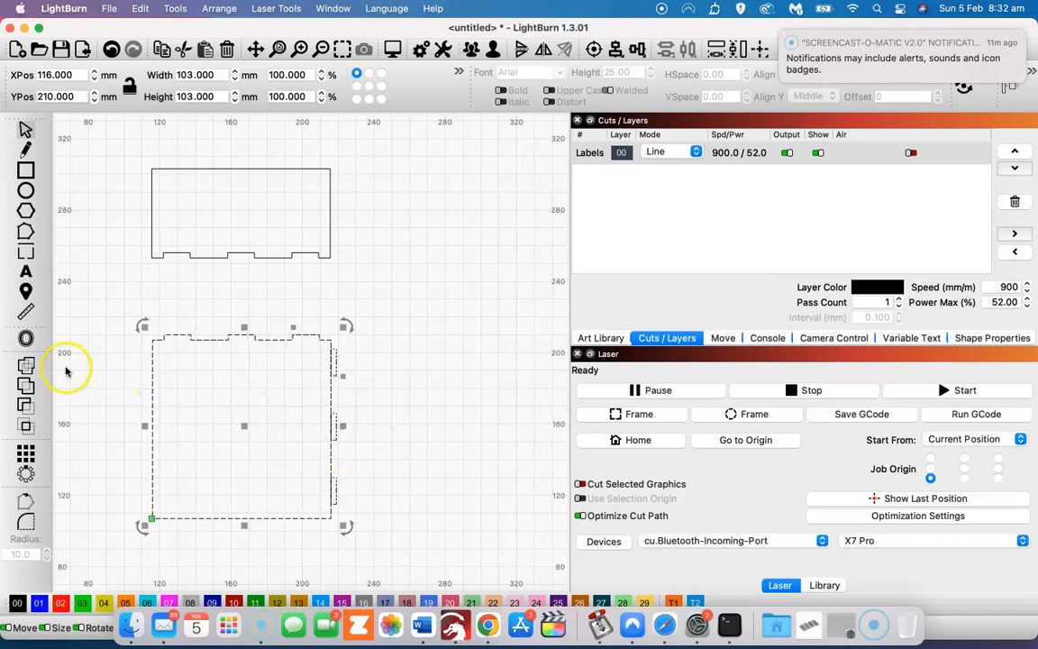
{"action": "mouse_move", "coordinate": [26, 367]}
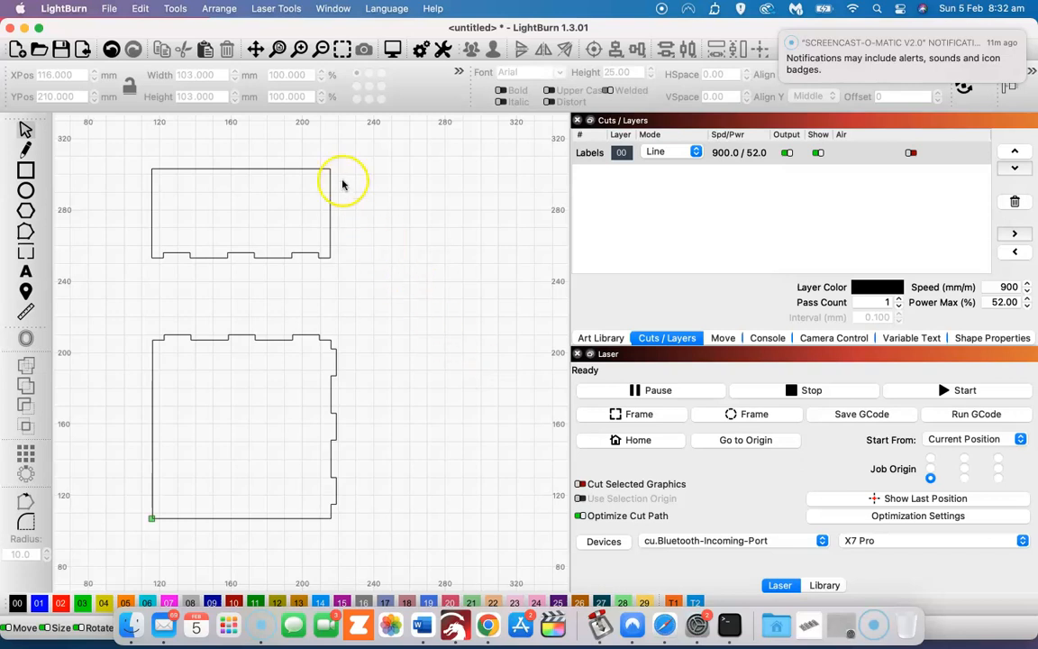
{"action": "mouse_move", "coordinate": [153, 225]}
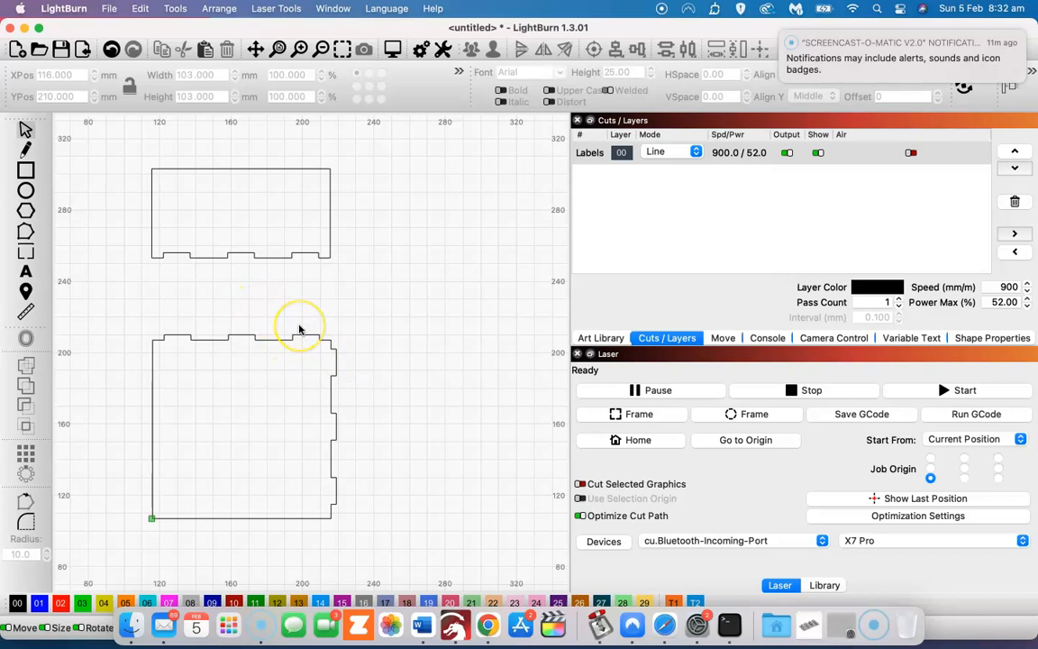
{"action": "mouse_move", "coordinate": [322, 313]}
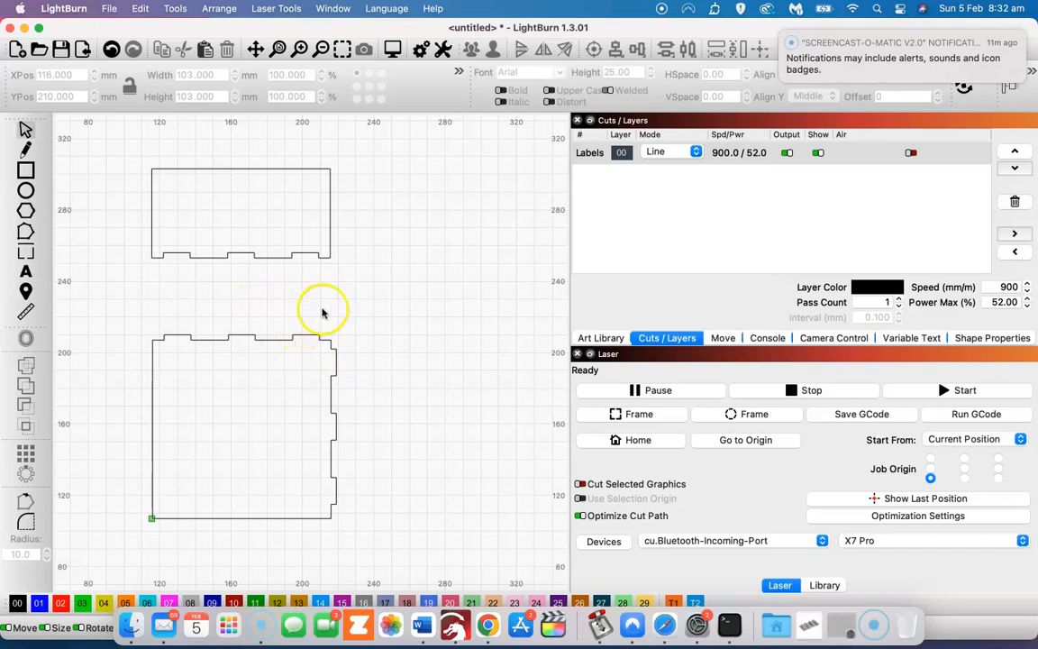
{"action": "mouse_move", "coordinate": [365, 365]}
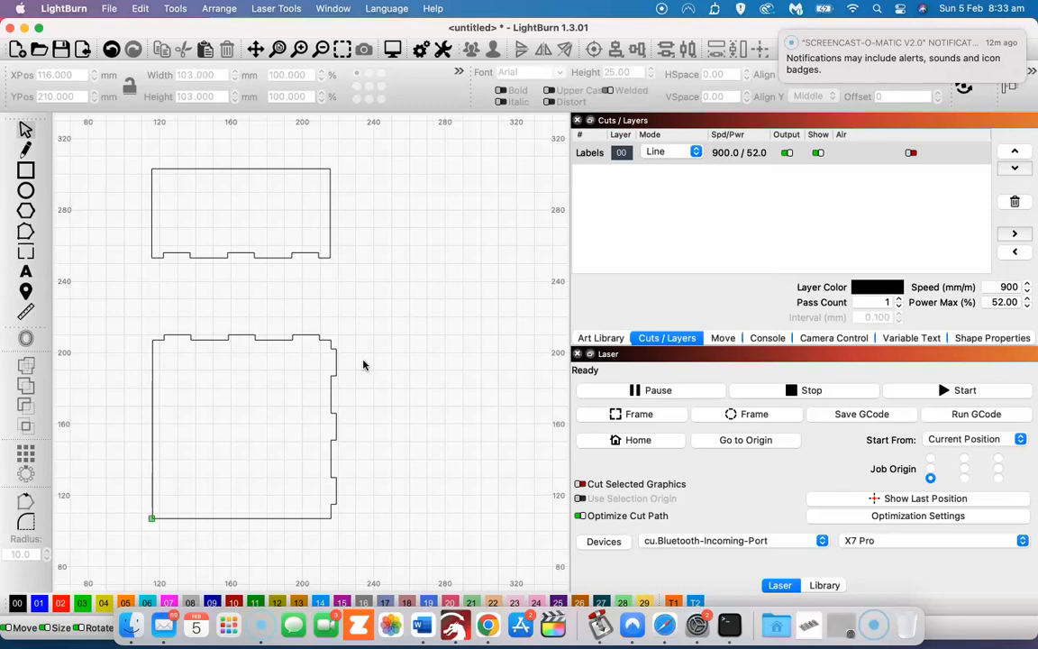
{"action": "mouse_move", "coordinate": [369, 379]}
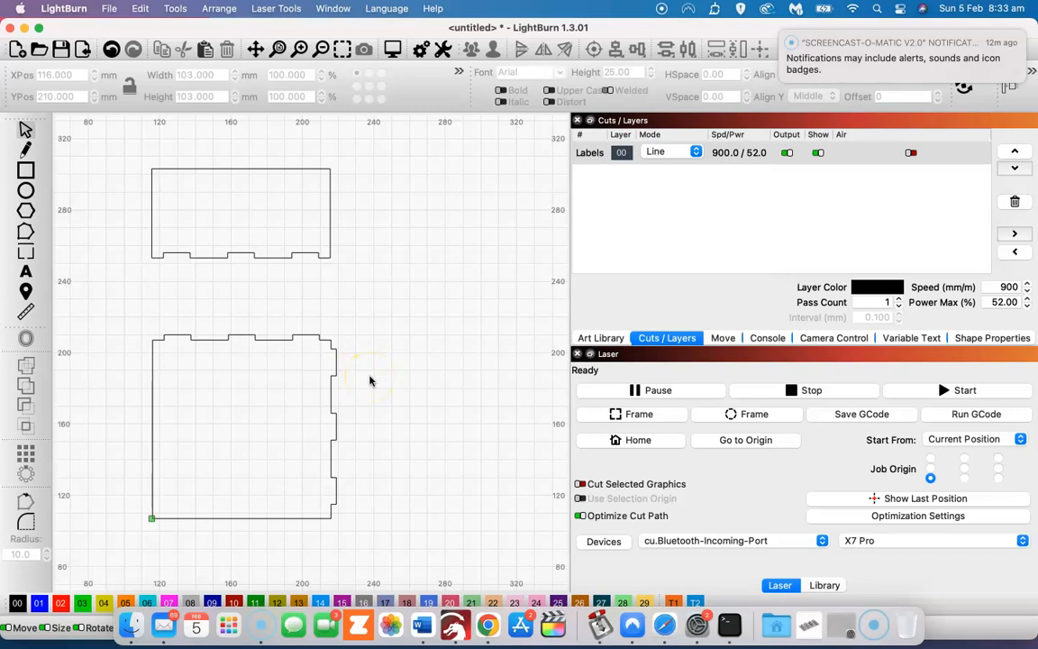